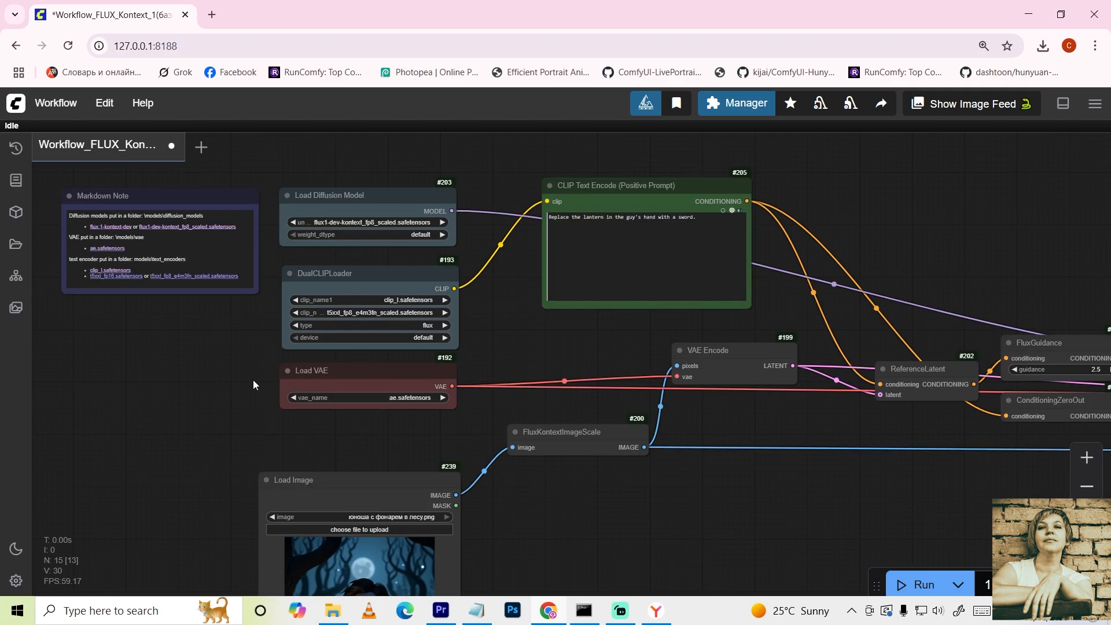
- Open the flux1-kontext-dev link in the workflow note to reach Hugging Face
click(211, 14)
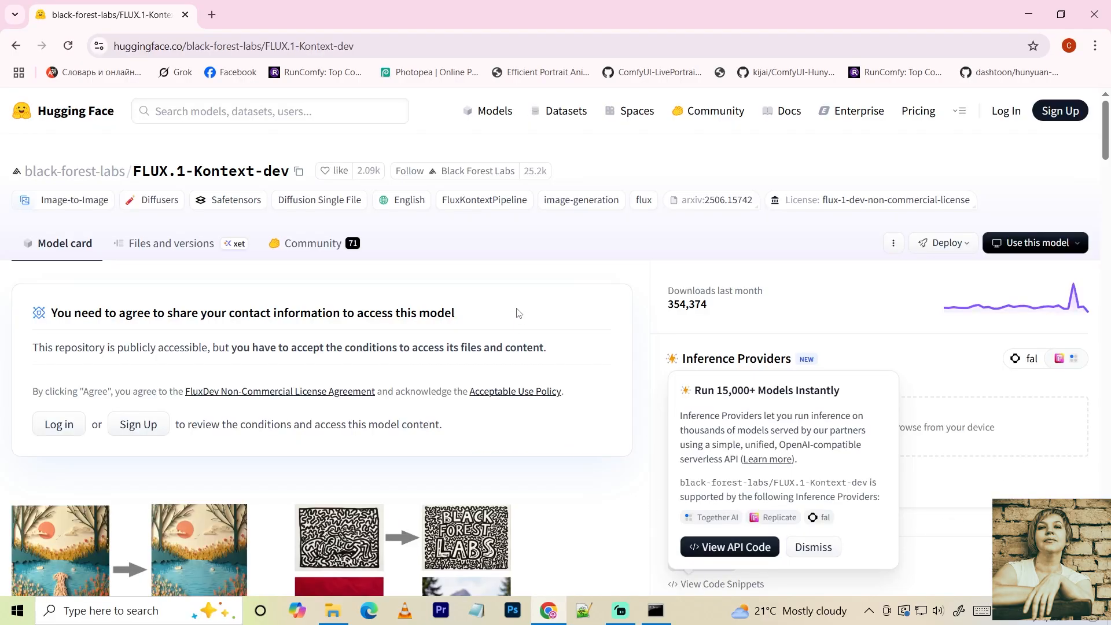
- Download flux1-dev-kontext_fp8_scaled.safetensors from Comfy-Org's Hugging Face files and return to ComfyUI
scroll(down, 3)
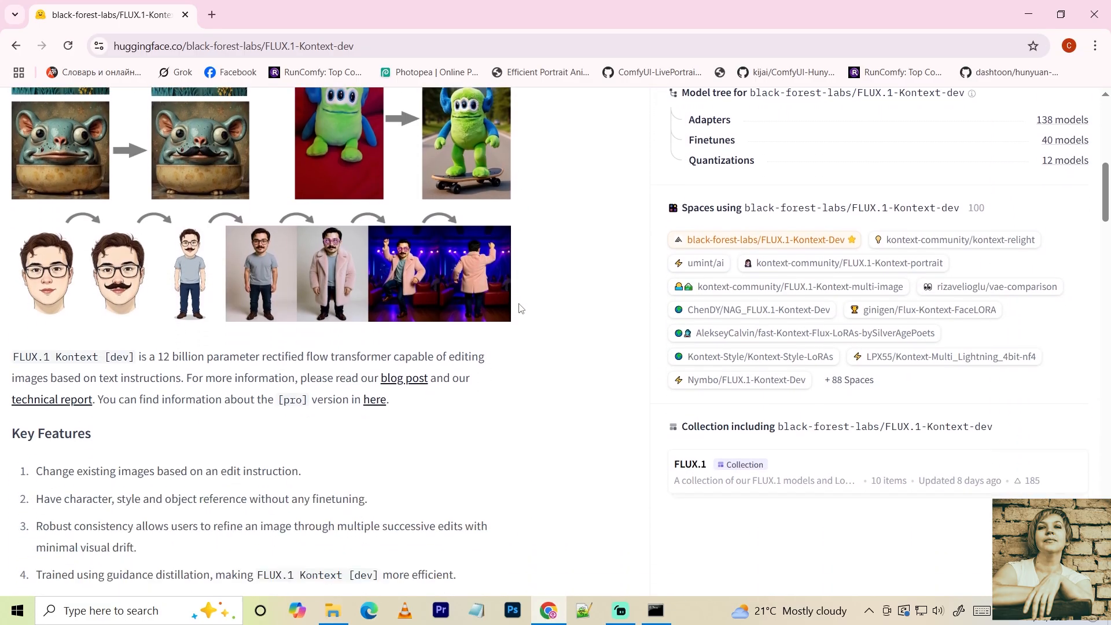
scroll(down, 3)
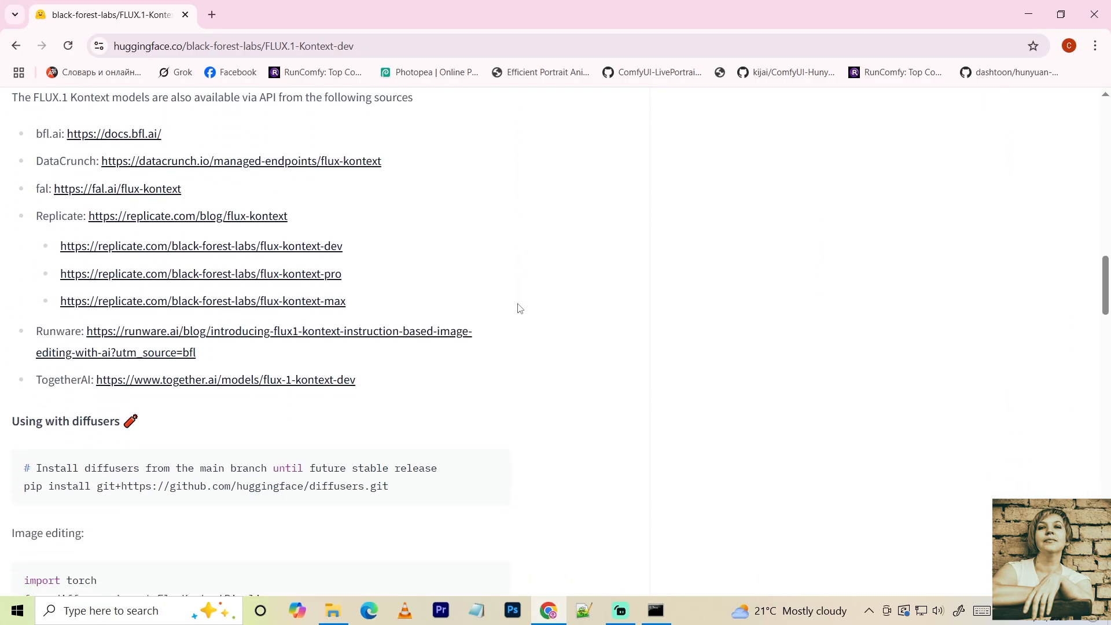
scroll(down, 3)
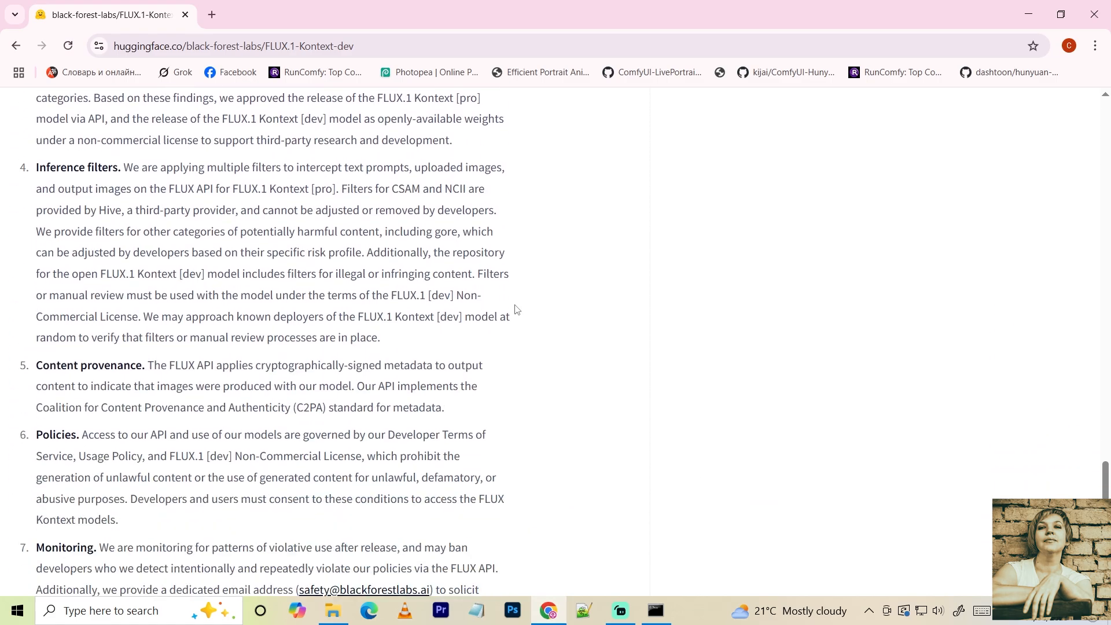
scroll(down, 3)
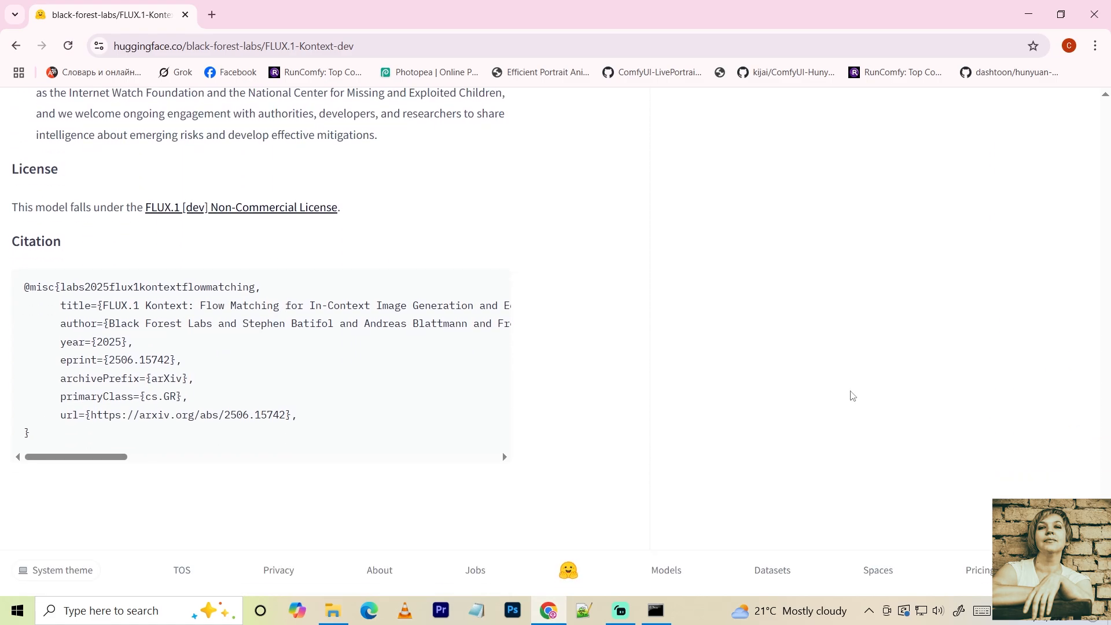
scroll(up, 3)
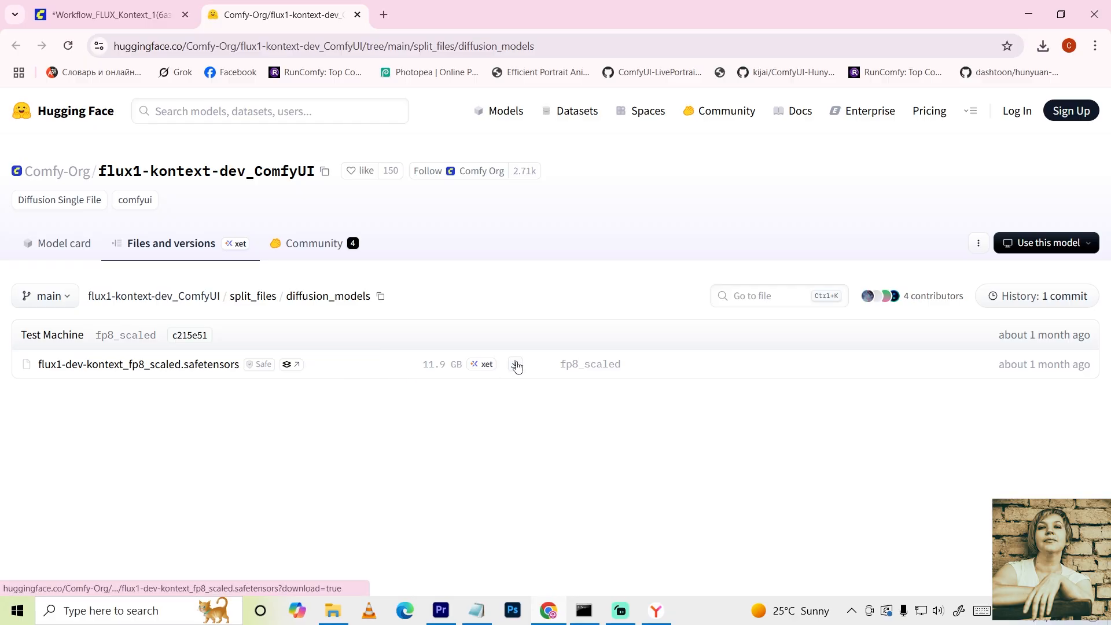
click(99, 14)
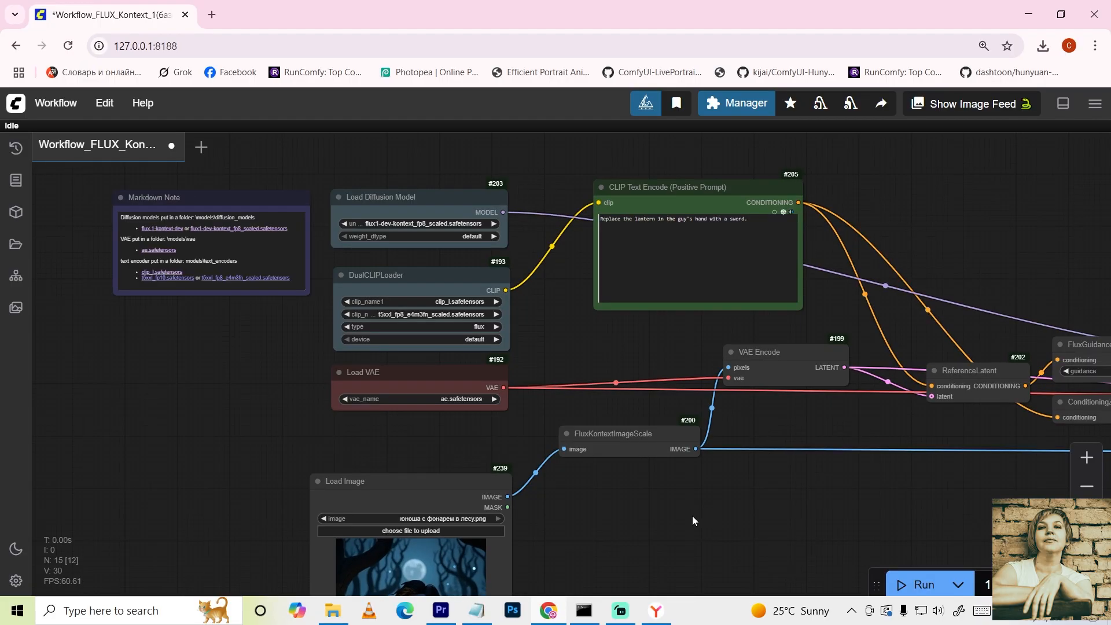
- Run Update ComfyUI from the Manager, then close the Manager dialog
click(743, 103)
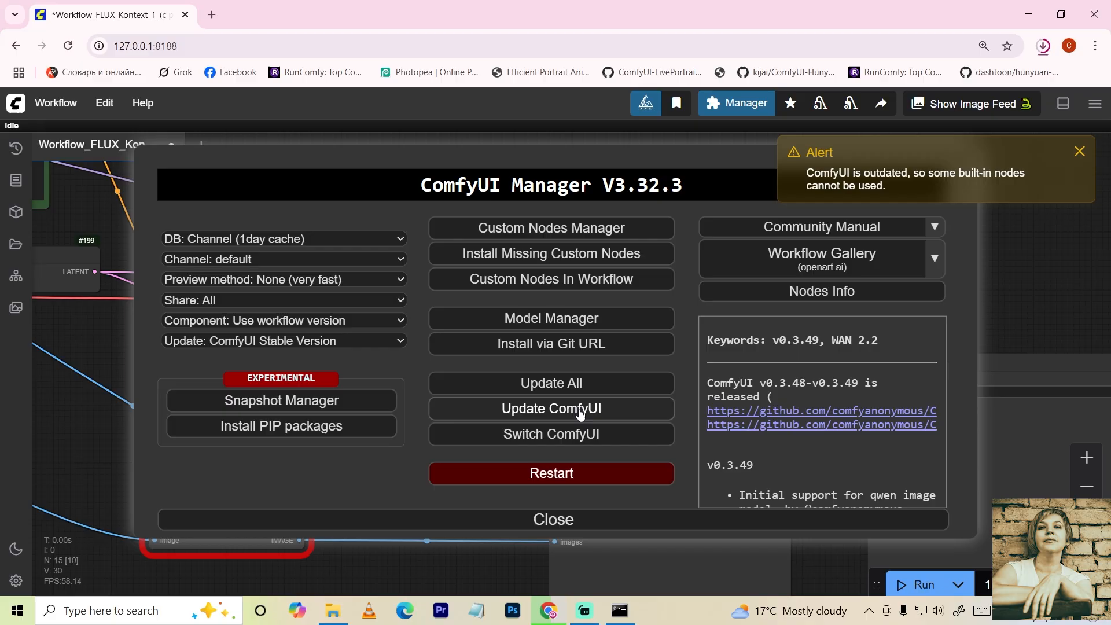
click(550, 408)
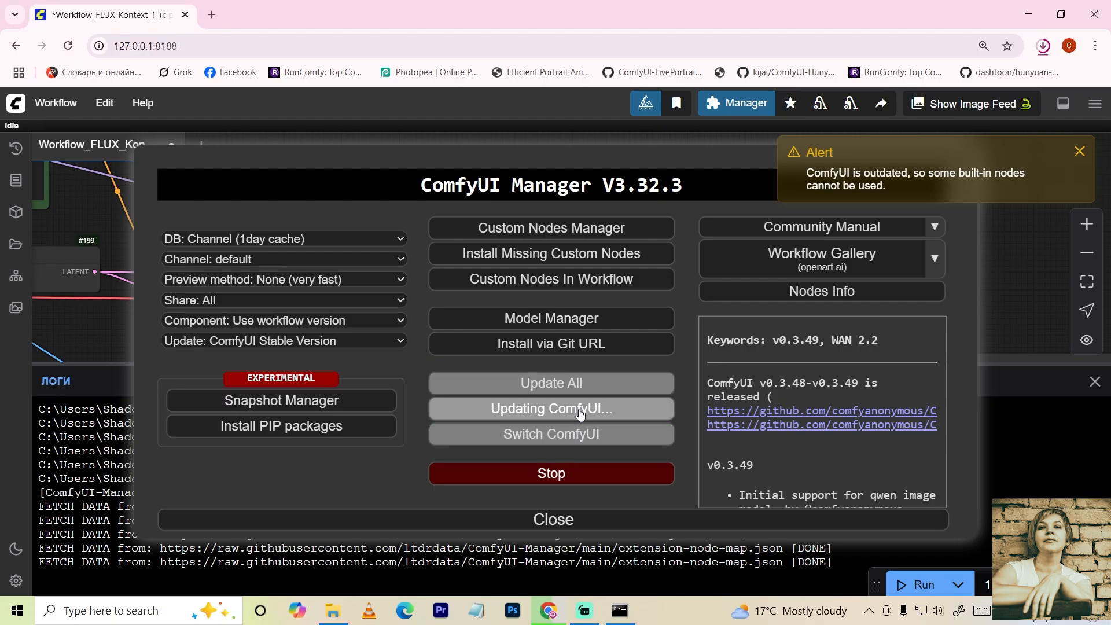
click(552, 519)
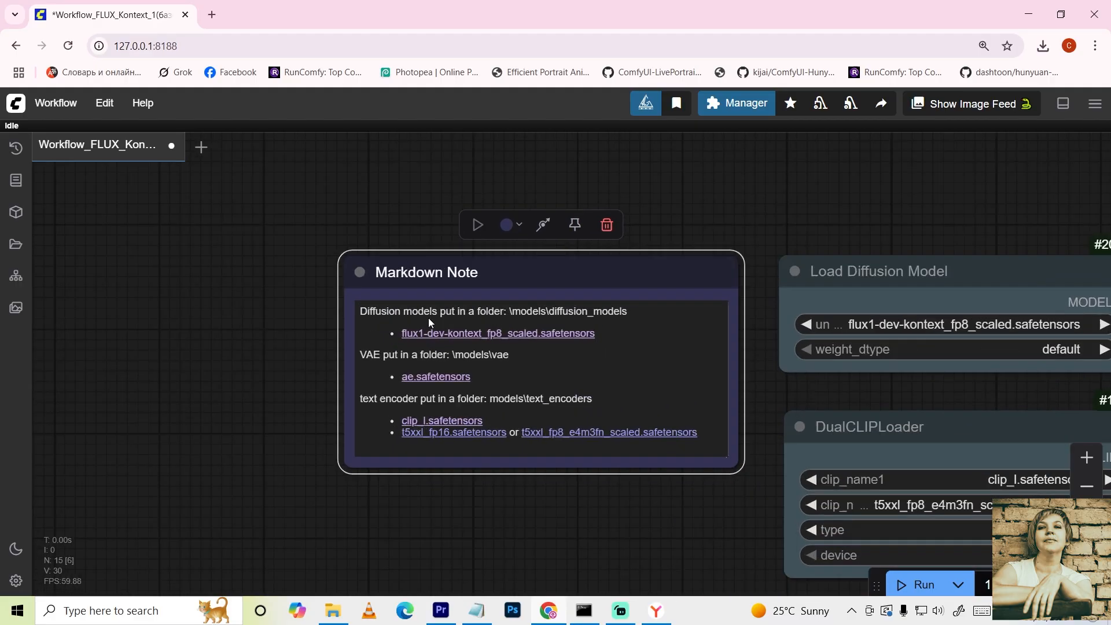
- Open the note's Kontext model link, return, and pan to Load Diffusion Model
click(498, 334)
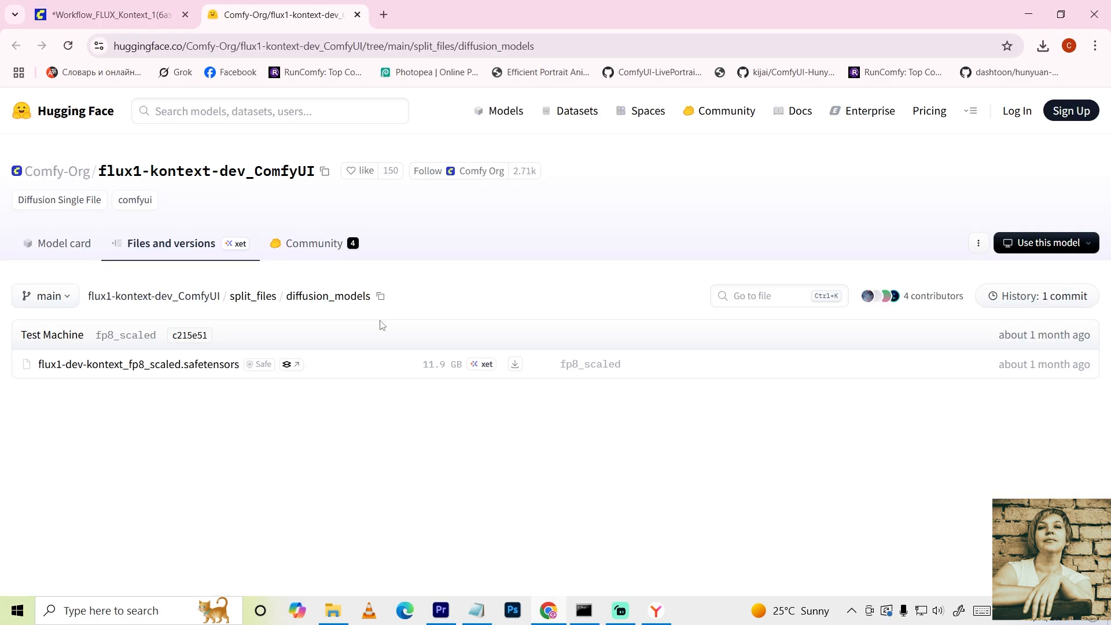
click(106, 14)
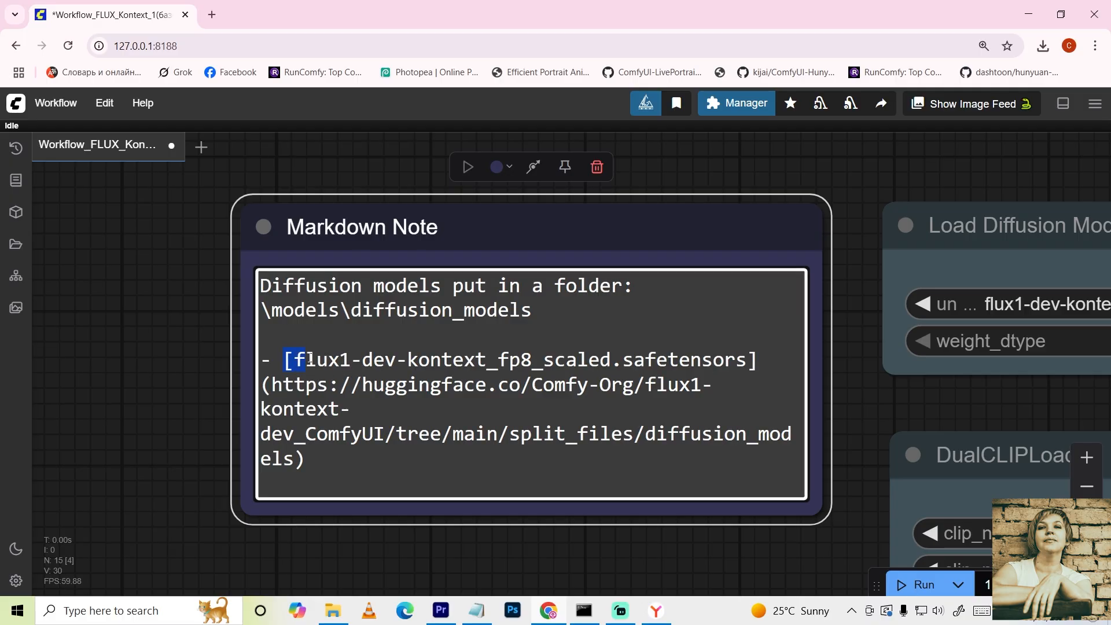
drag(290, 360, 755, 360)
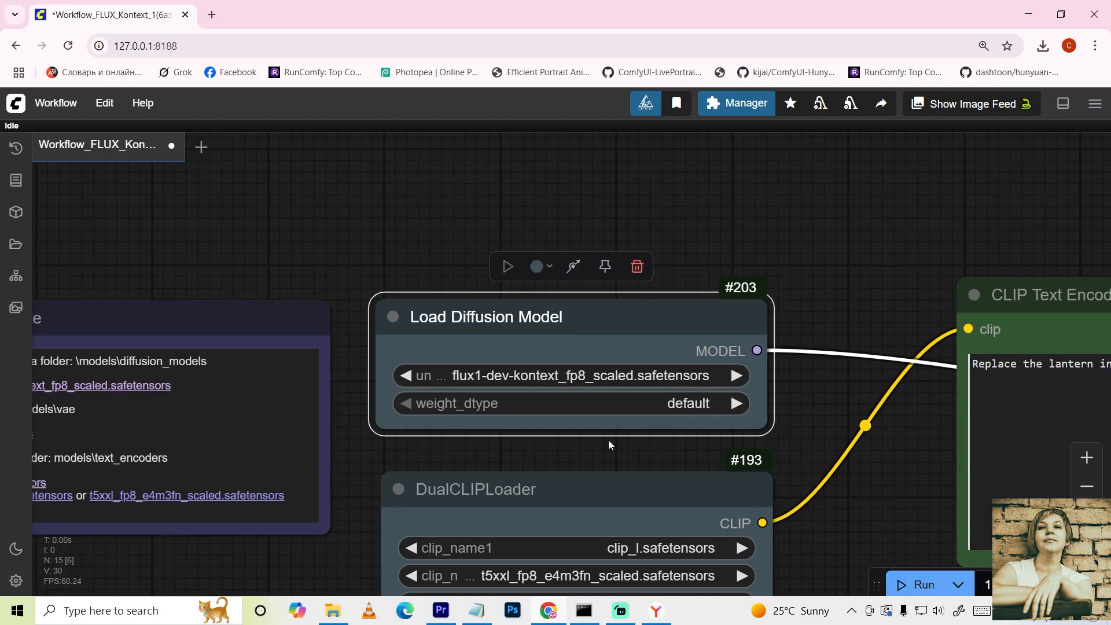
scroll(down, 3)
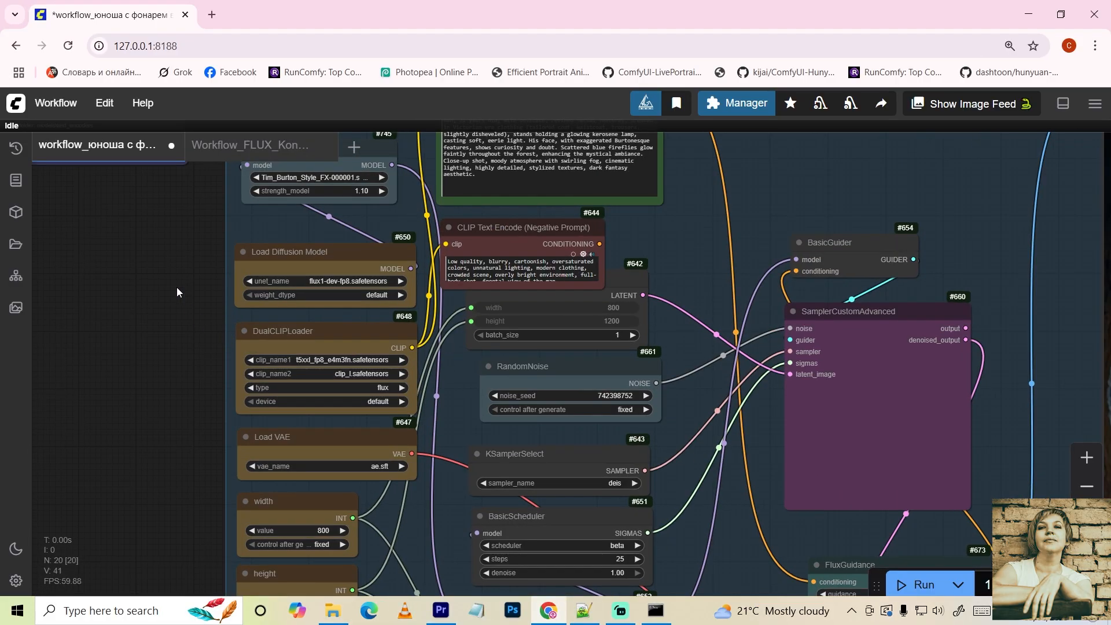
- Scroll the LoRA workflow toward the Tim Burton Style (Flux) Civitai link
scroll(down, 3)
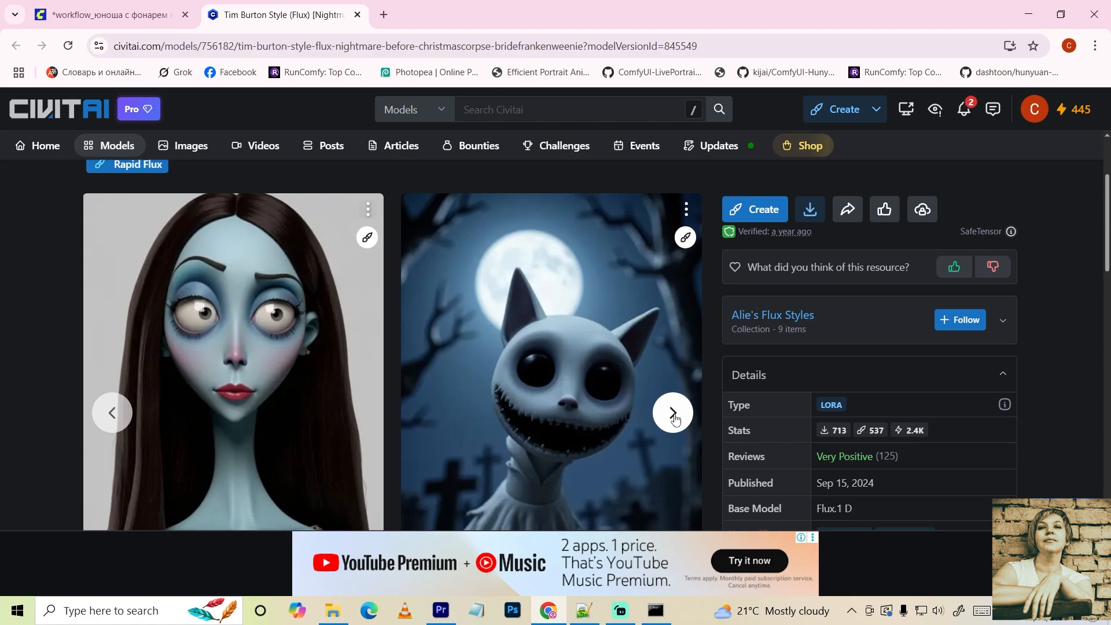
click(673, 413)
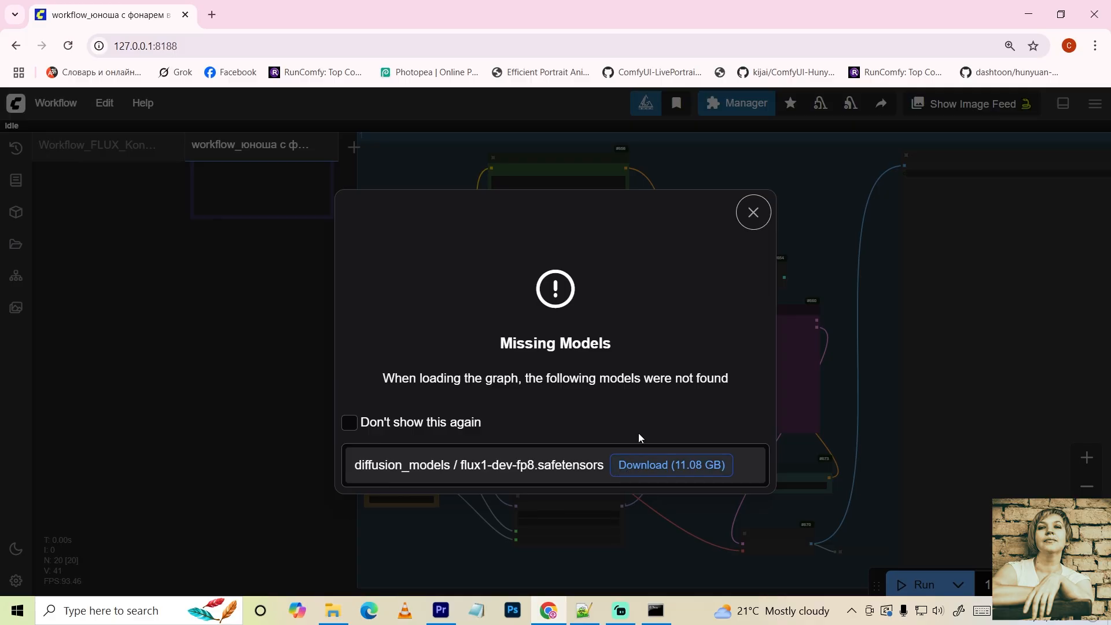
mouse_move(753, 212)
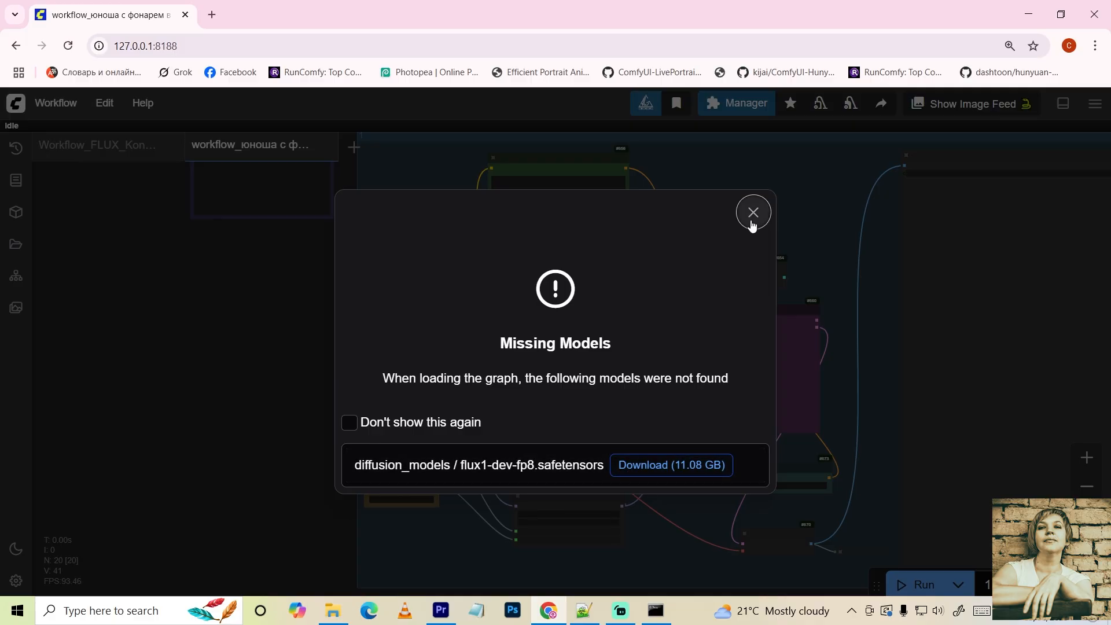
- Dismiss the Missing Models warning and confirm the flux1-dev-fp8 models property
click(752, 213)
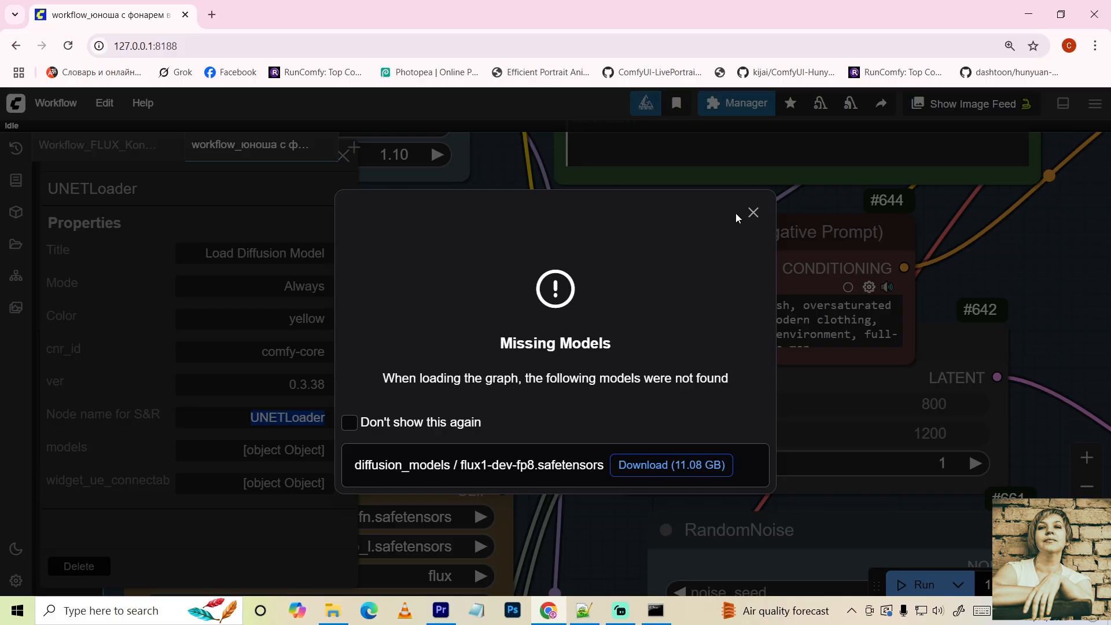
click(752, 212)
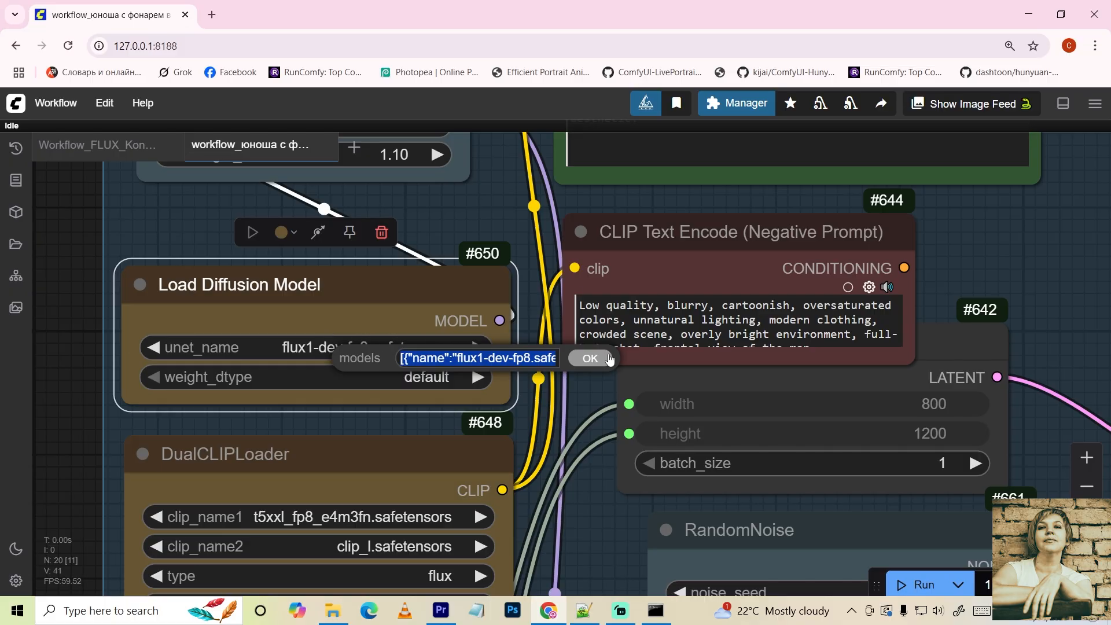
mouse_move(602, 363)
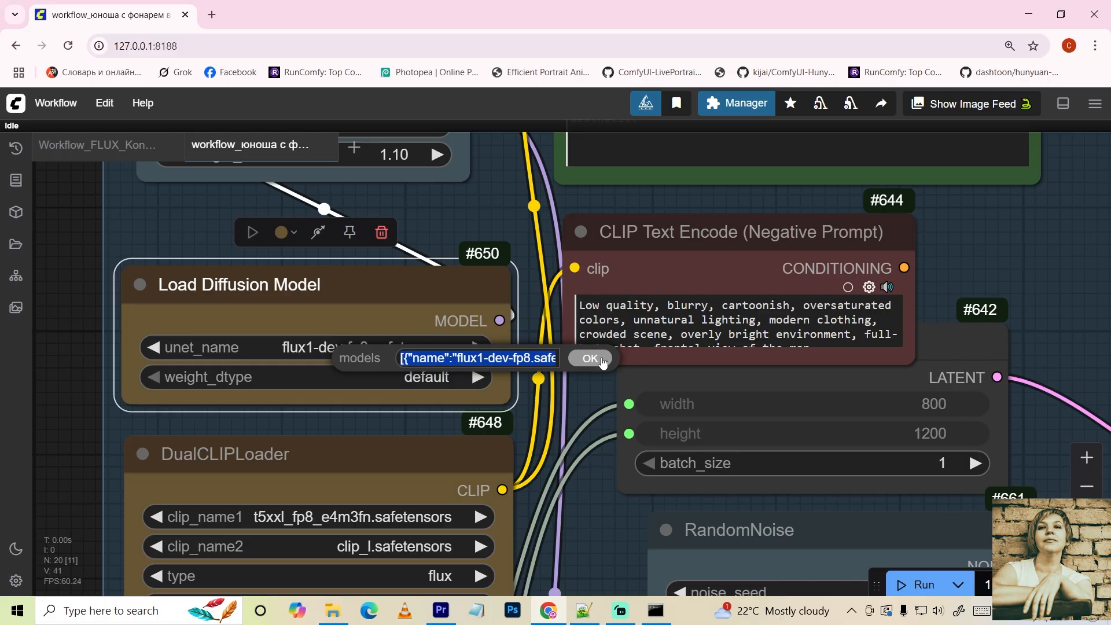
click(589, 358)
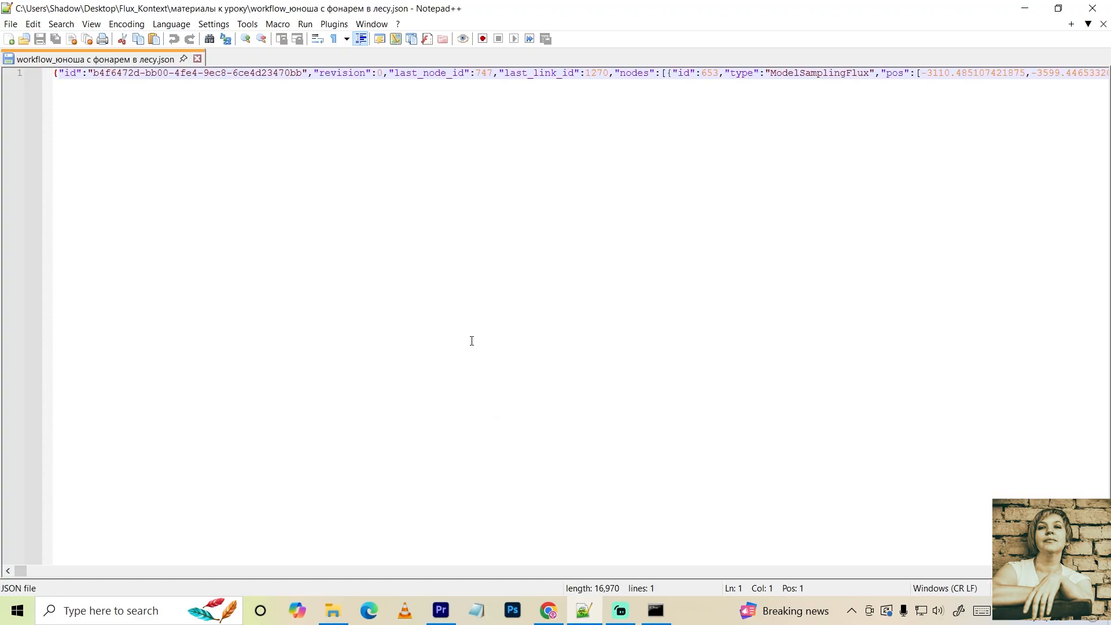
mouse_move(478, 366)
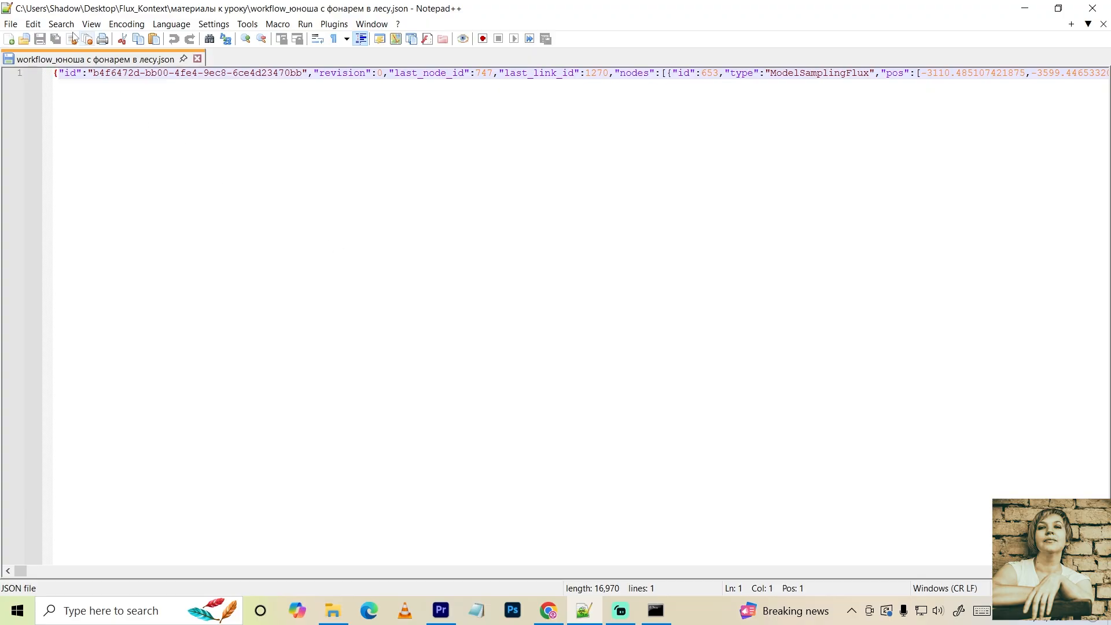
- Leave the boy workflow JSON in Notepad++ and return to ComfyUI
click(548, 610)
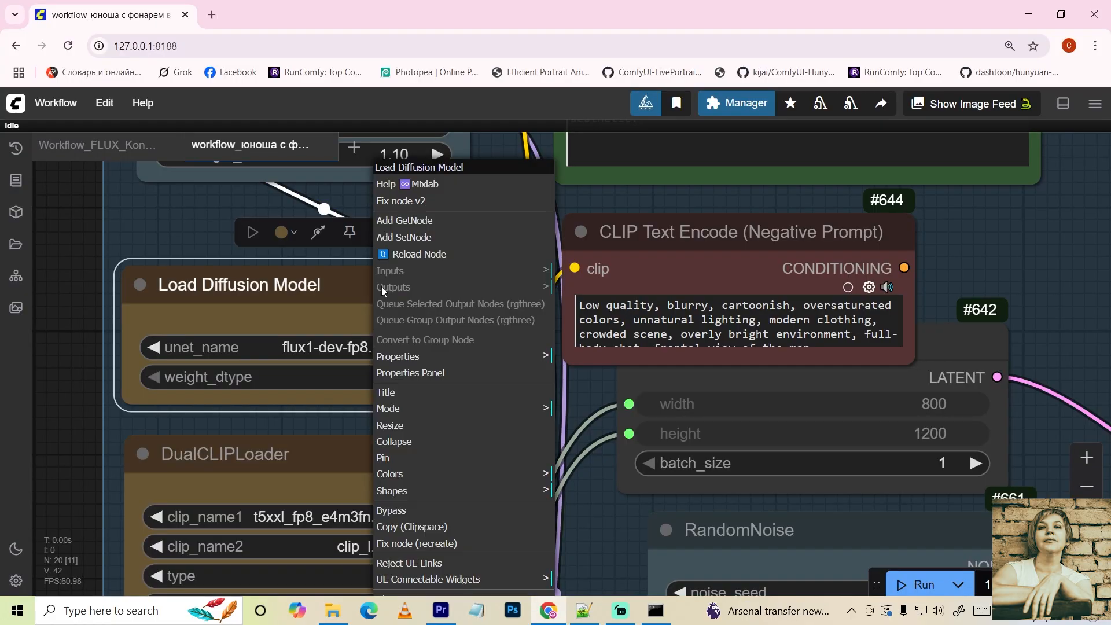
- Dismiss the missing-model warning and set unet_name to artsyVibe_v1FP8.safetensors
click(410, 373)
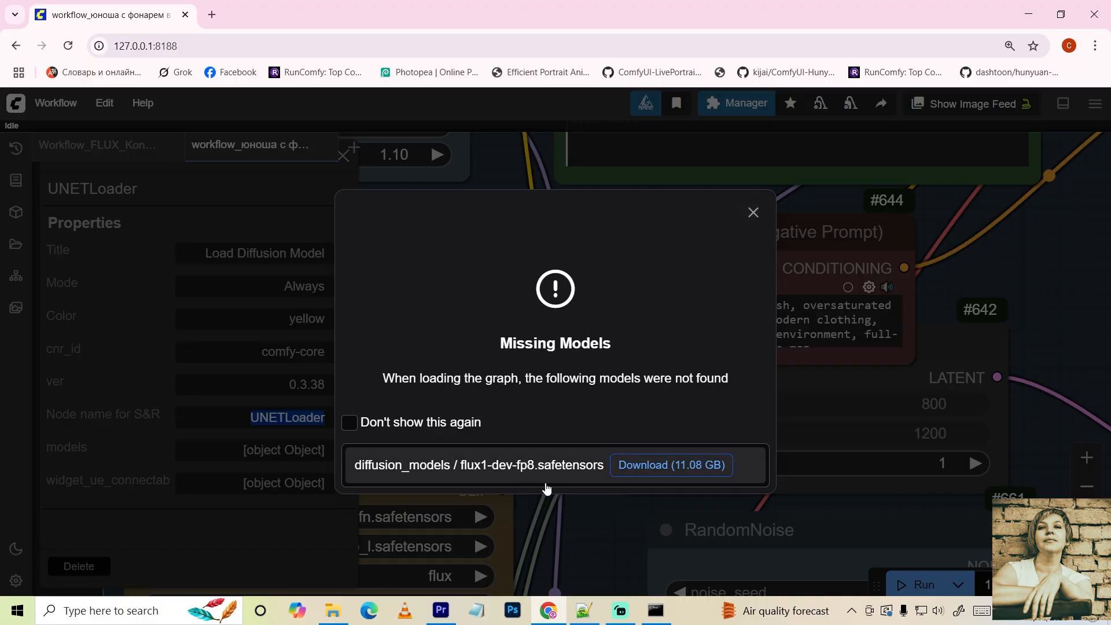
click(752, 212)
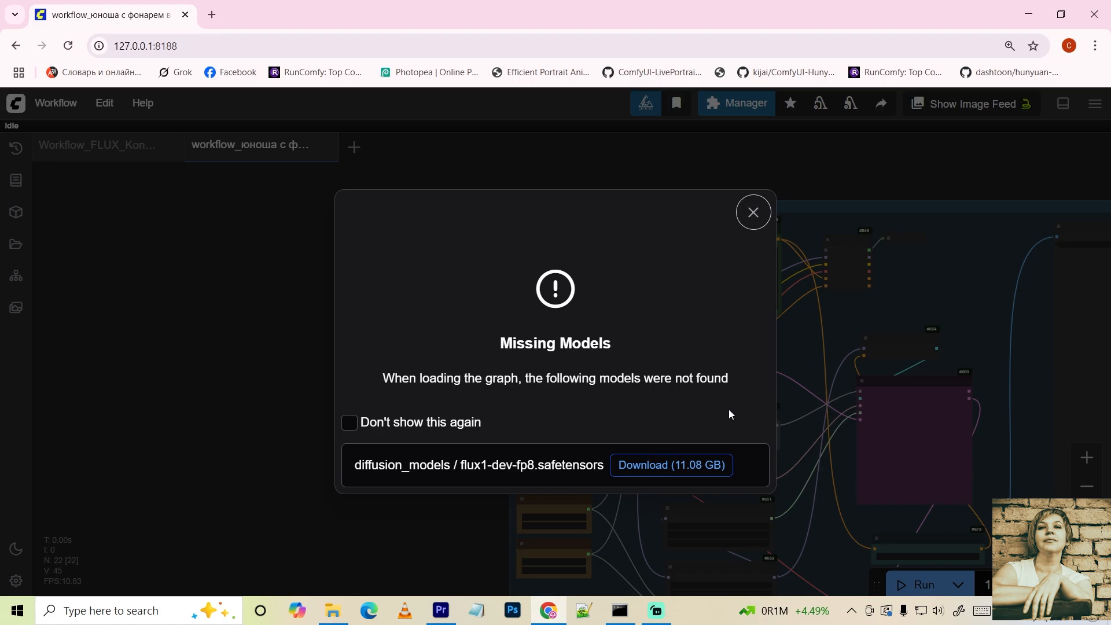
mouse_move(750, 233)
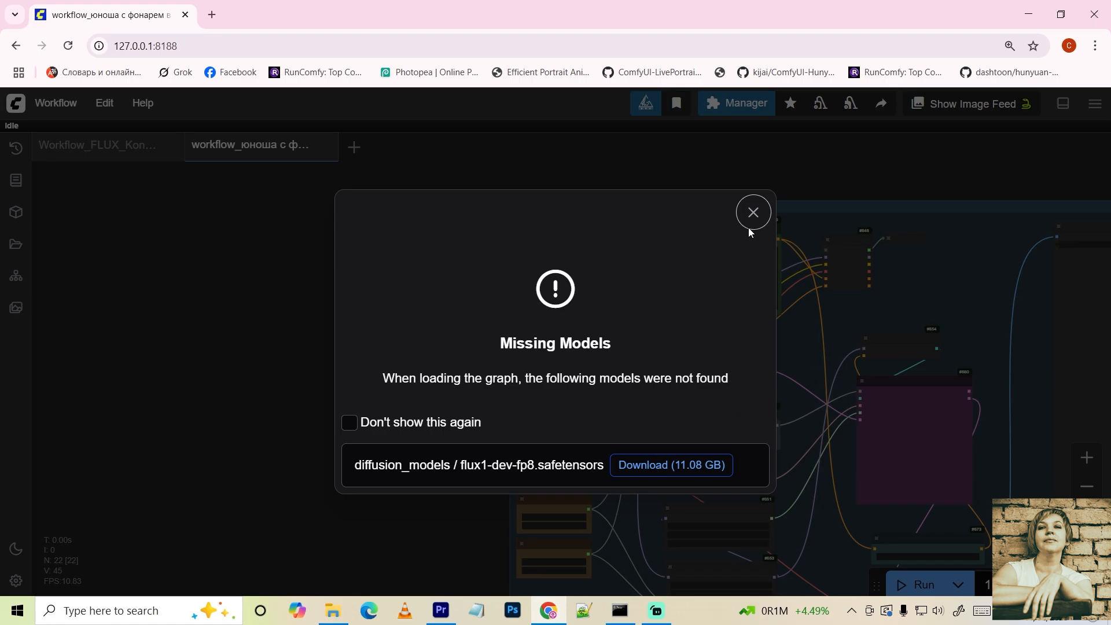
click(752, 212)
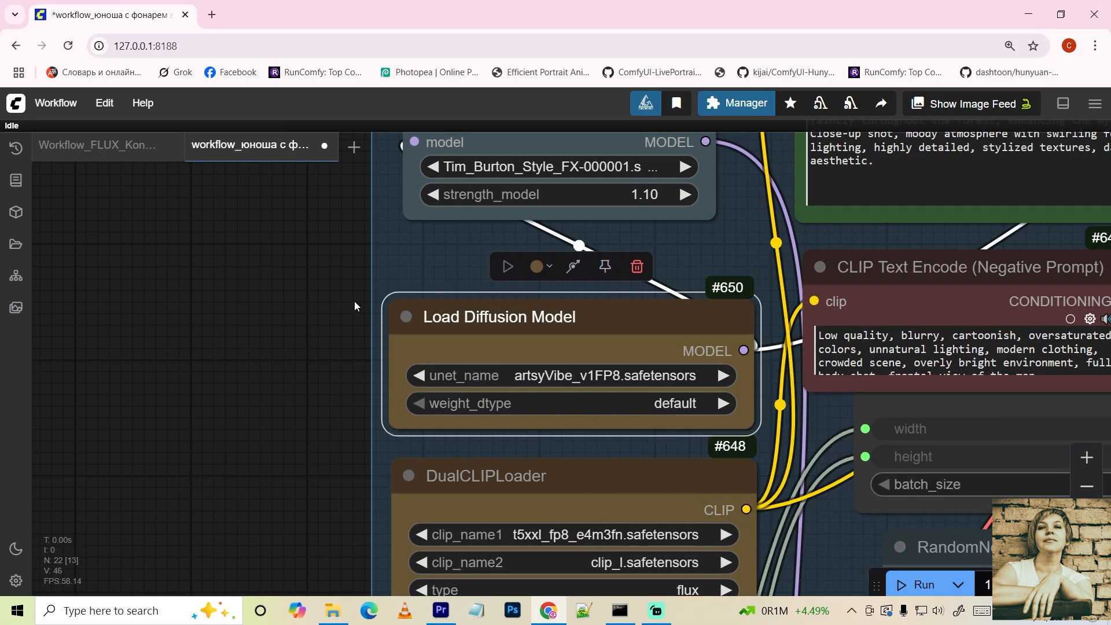
click(924, 585)
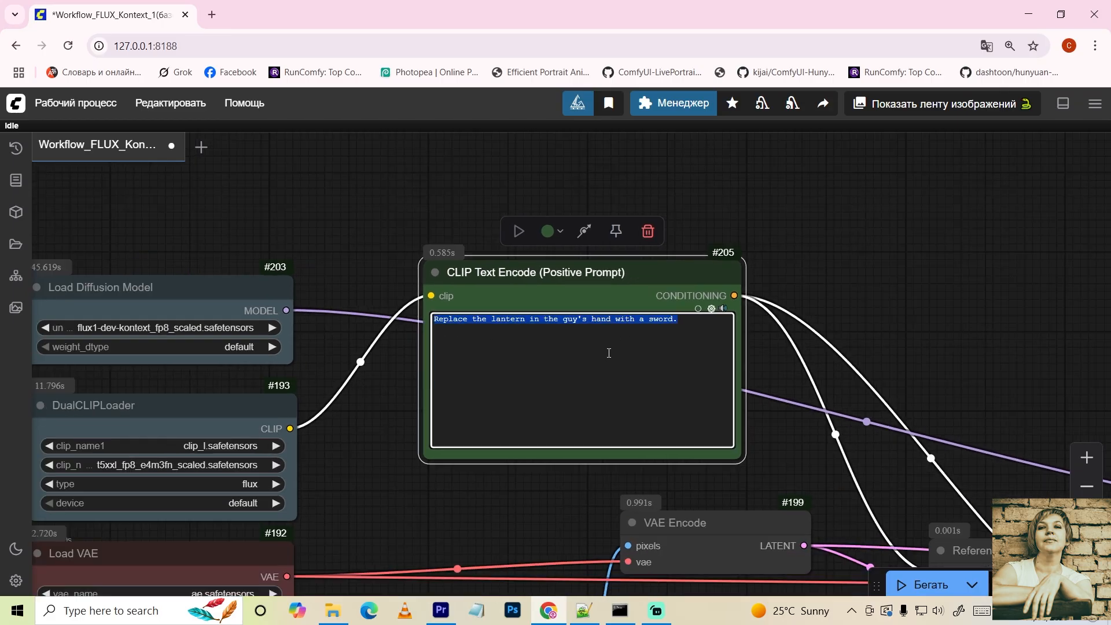
- Scroll to the Positive Prompt for the Victorian living room, lamp-to-book edit
scroll(down, 3)
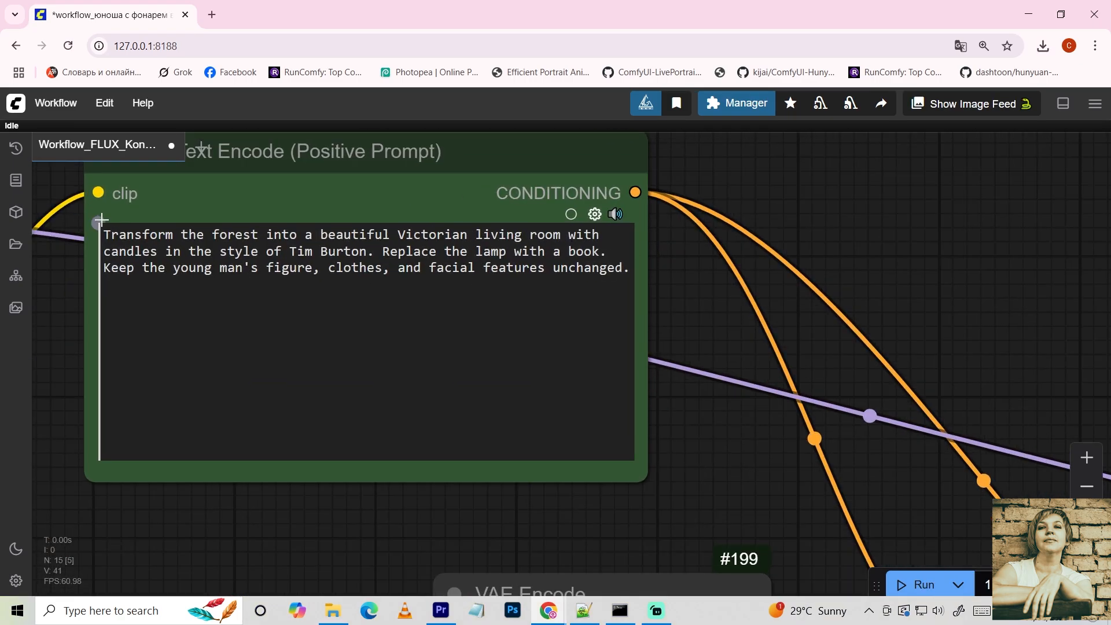
- Pan to compare the lantern boy input with the snowy-forest, hat-wearing result
drag(105, 235, 401, 234)
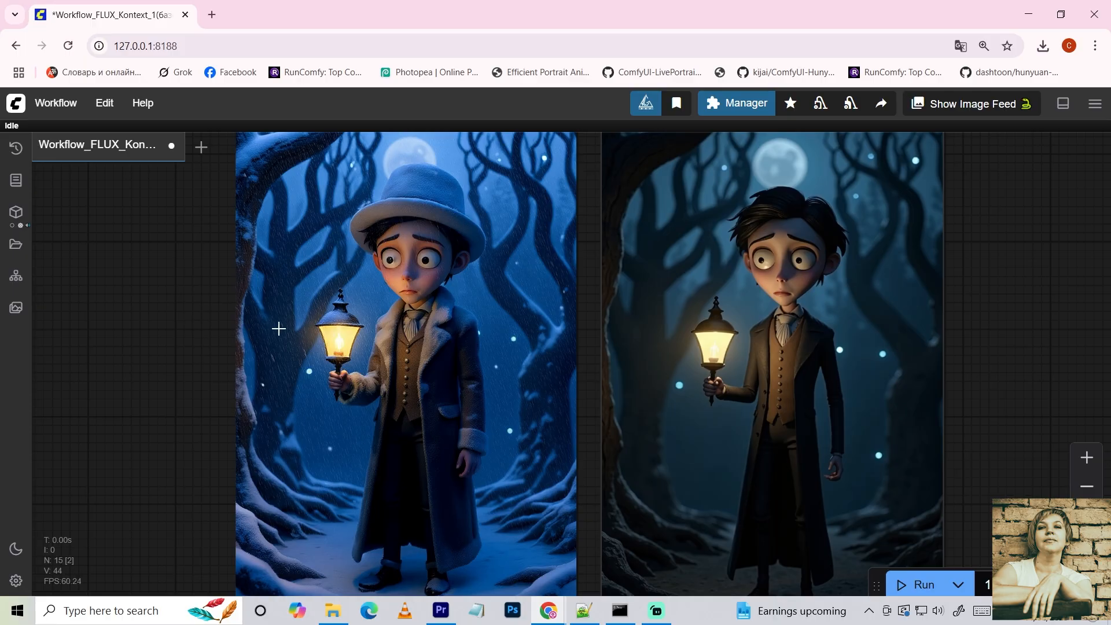
click(235, 145)
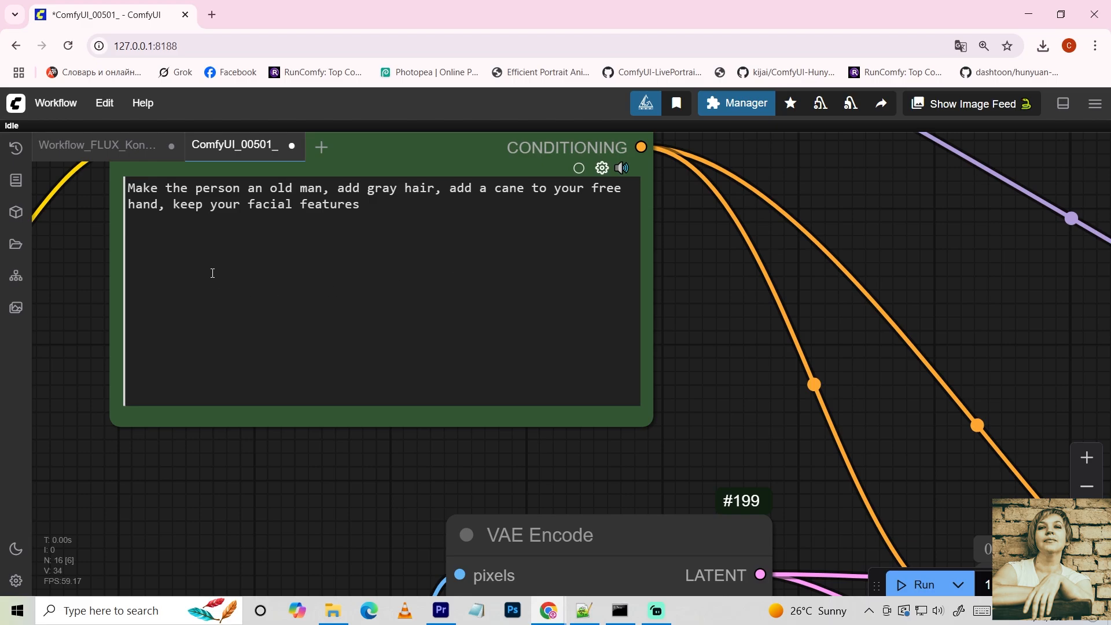
- Inspect the Tim Burton style LoRA loader and close the old-man ComfyUI_00501 tab
drag(174, 205, 359, 204)
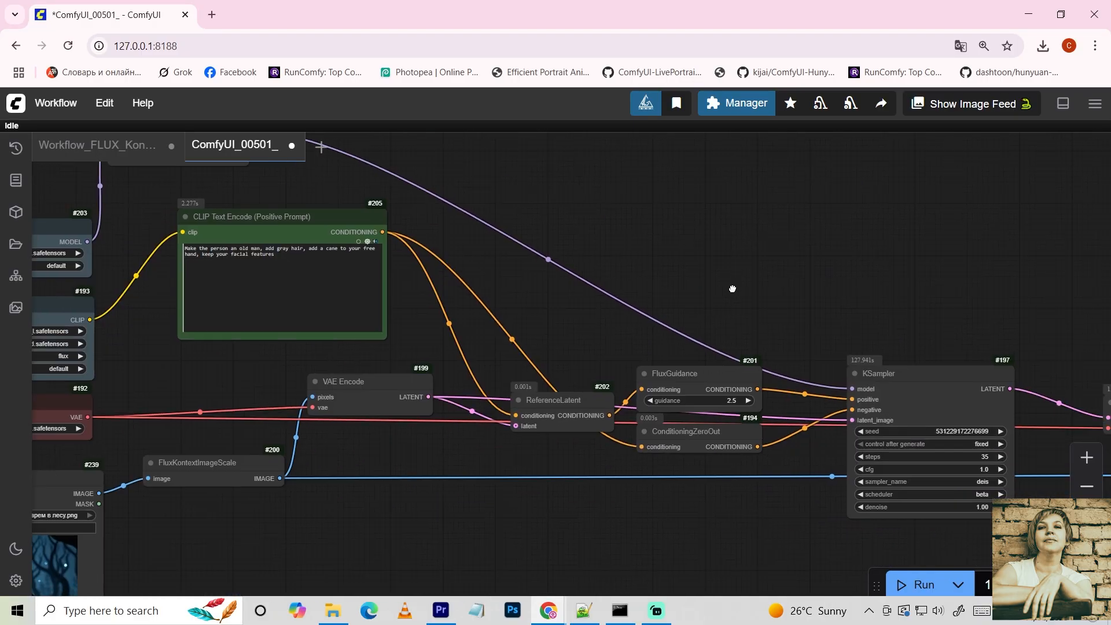
click(923, 585)
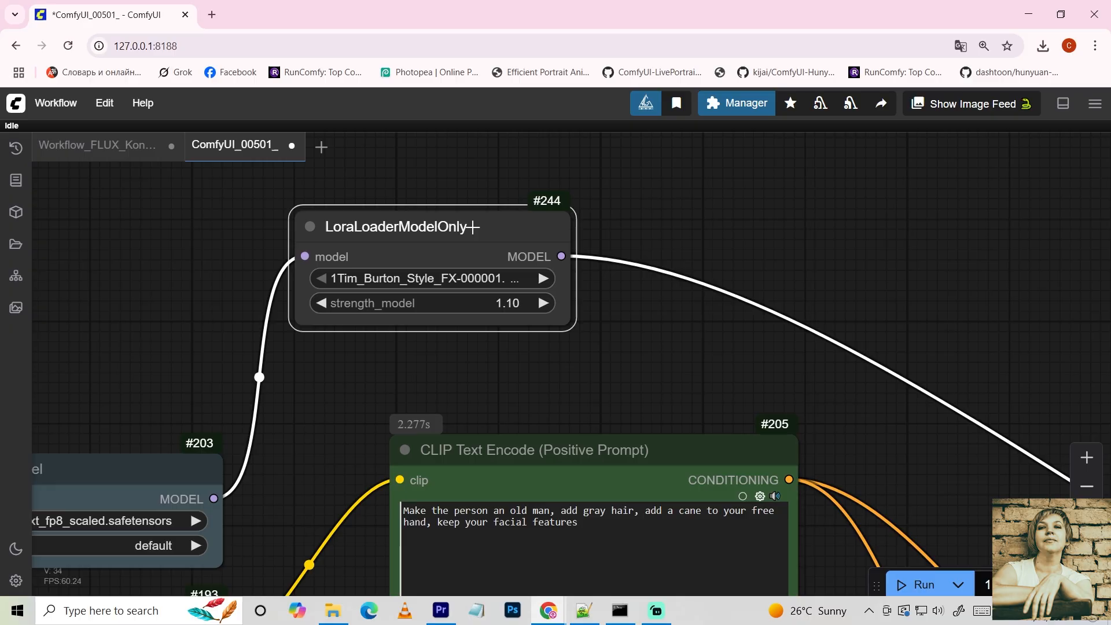
click(97, 144)
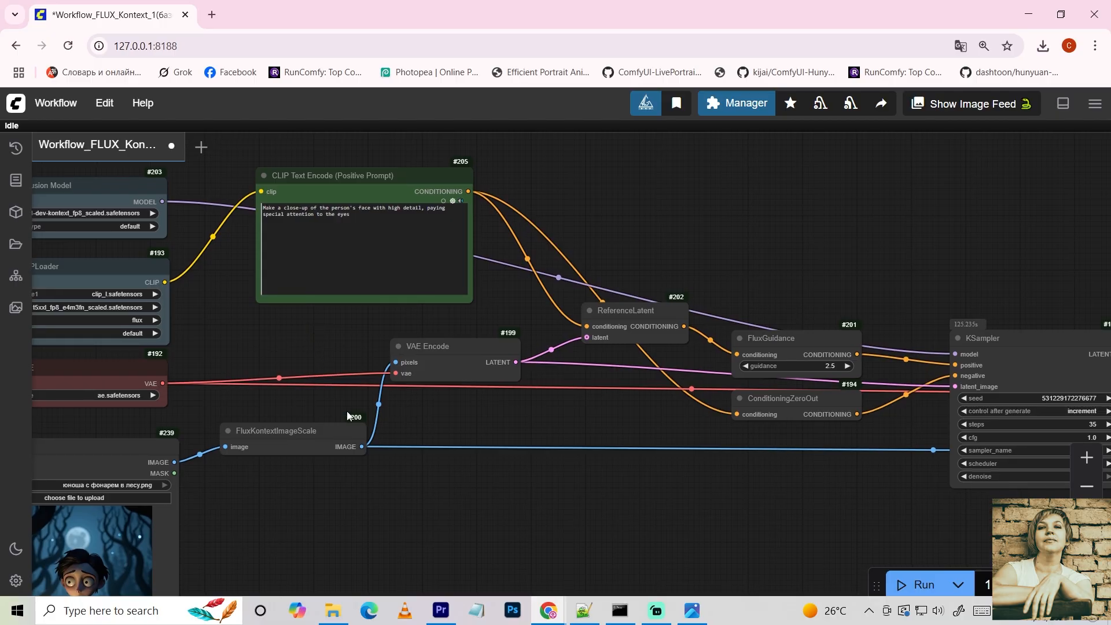
mouse_move(459, 502)
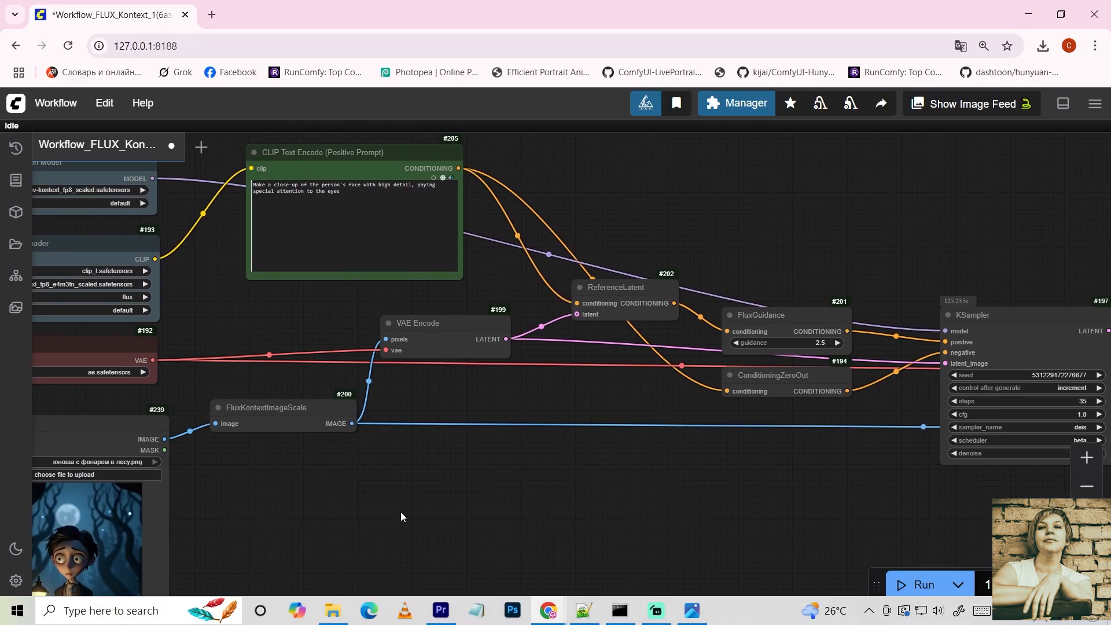
- Set the KSampler steps to 20 in the Value prompt
click(280, 407)
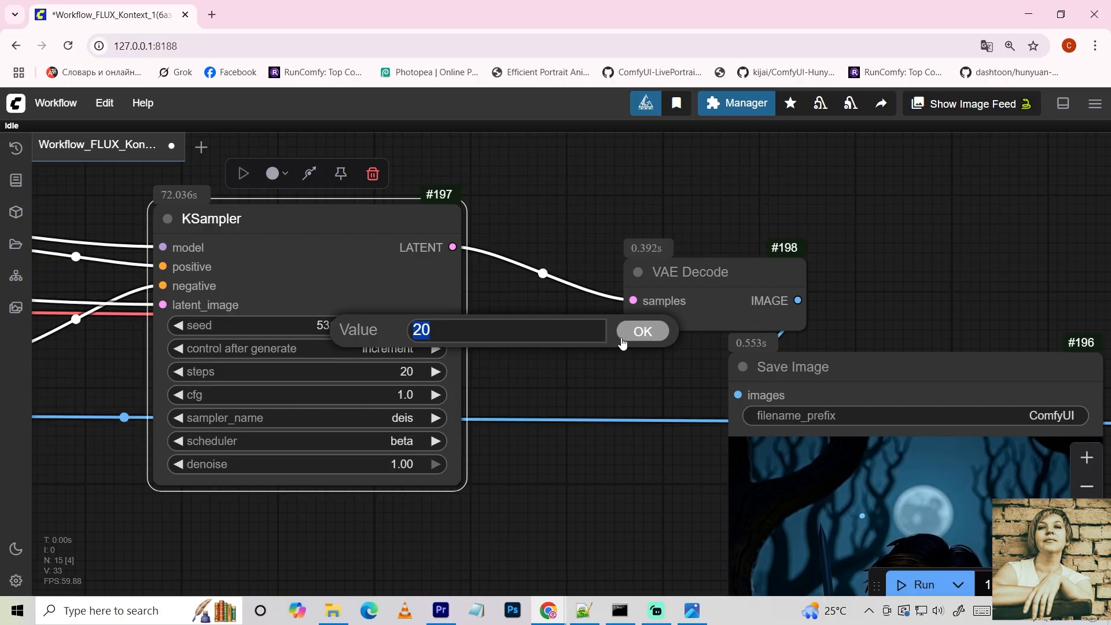
- Confirm the step count, inspect the lantern result, and return to the KSampler
click(641, 331)
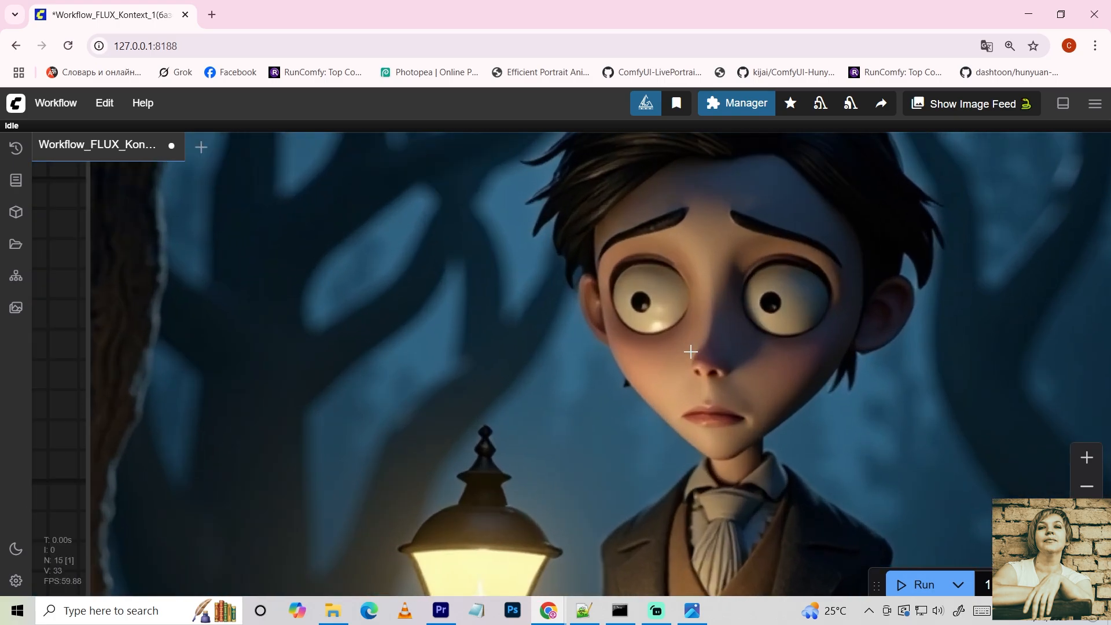
drag(691, 352, 341, 357)
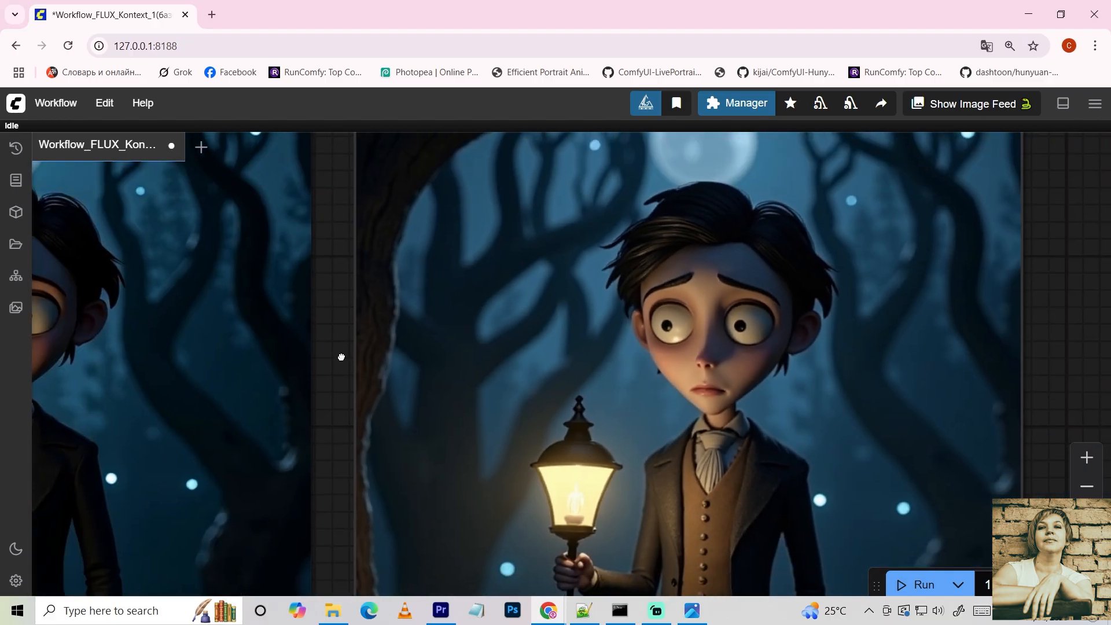
scroll(up, 3)
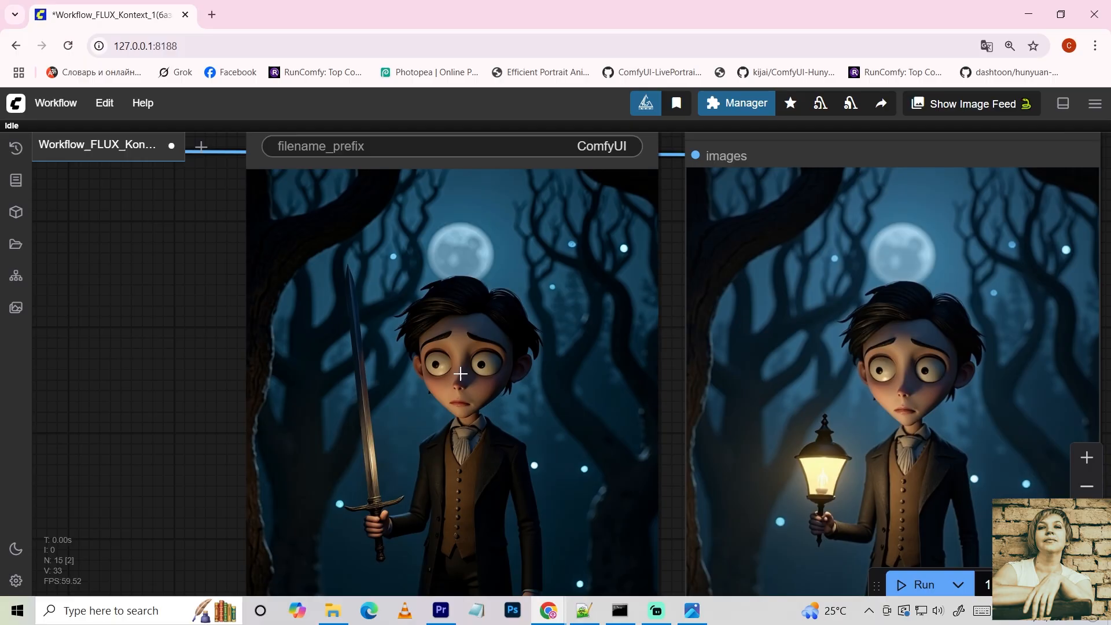
drag(461, 375, 242, 398)
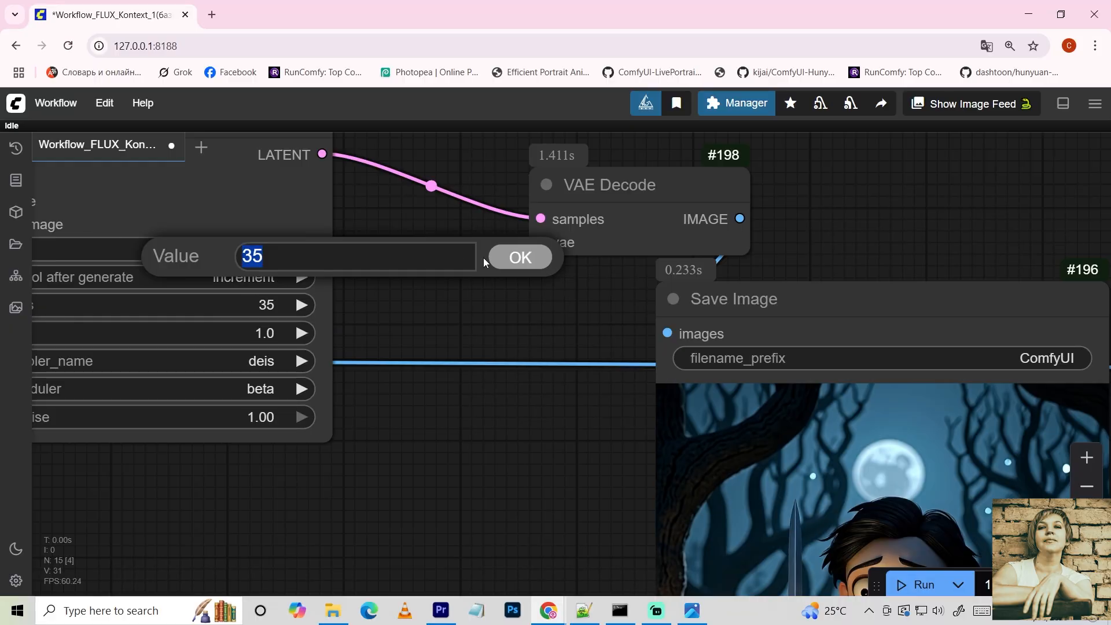
- Confirm 35 as the KSampler step count
click(518, 257)
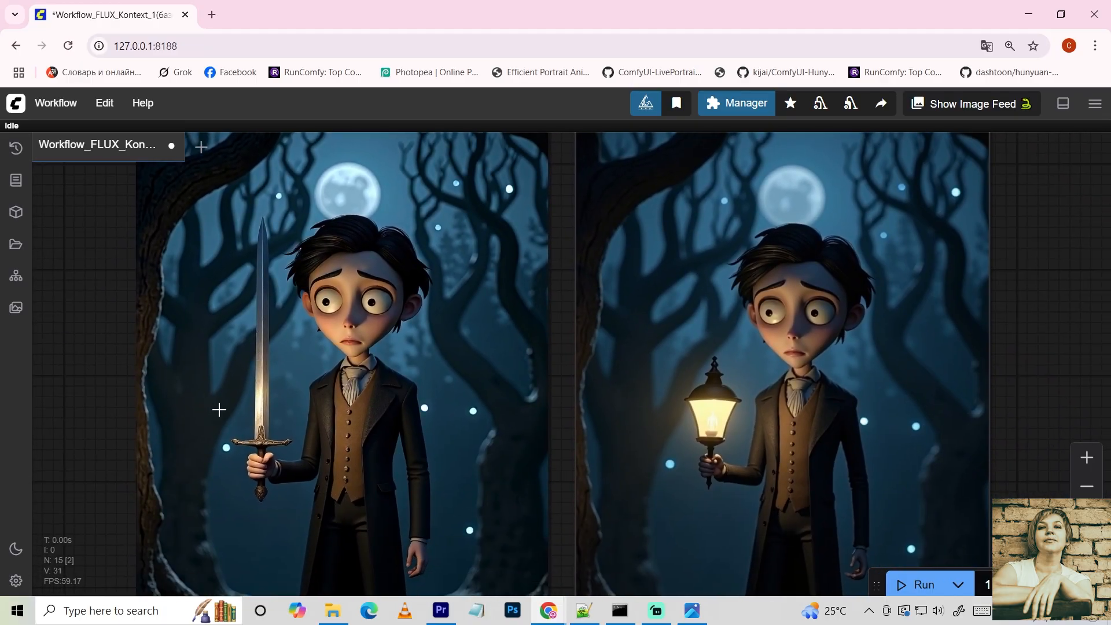
mouse_move(705, 448)
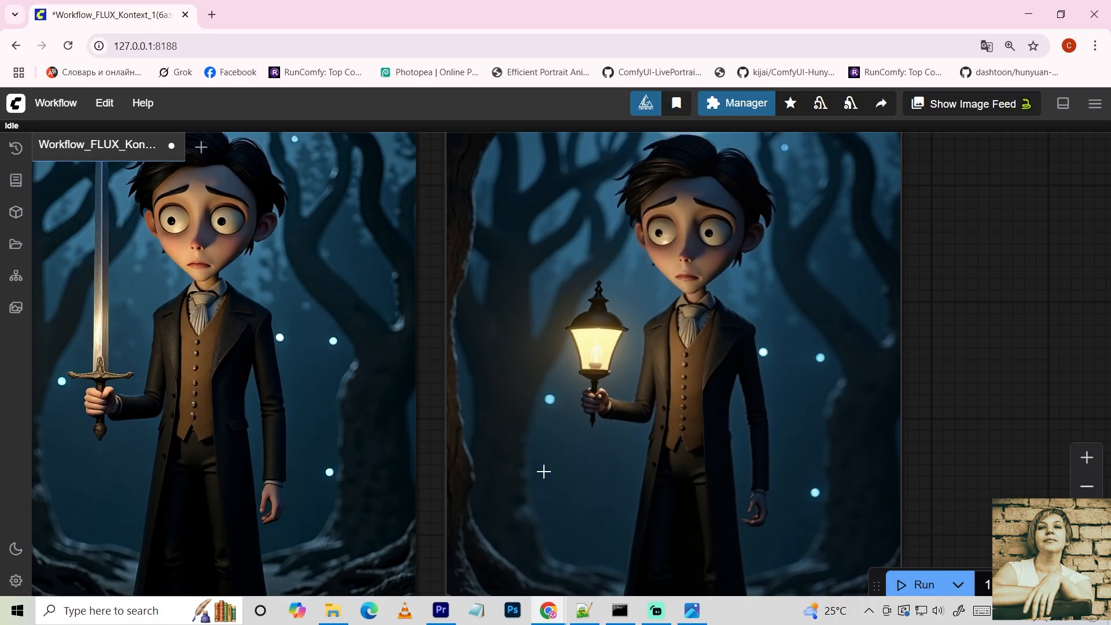
- Open the painter-and-stitch workflow tab and view its red-spider positive prompt
click(382, 14)
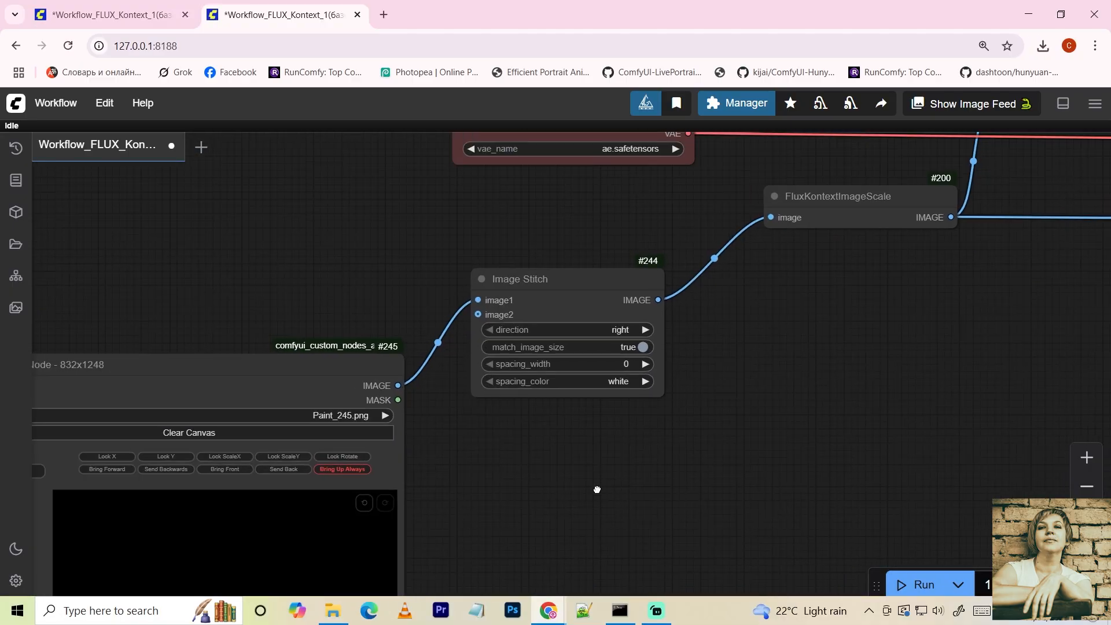
drag(598, 489, 619, 442)
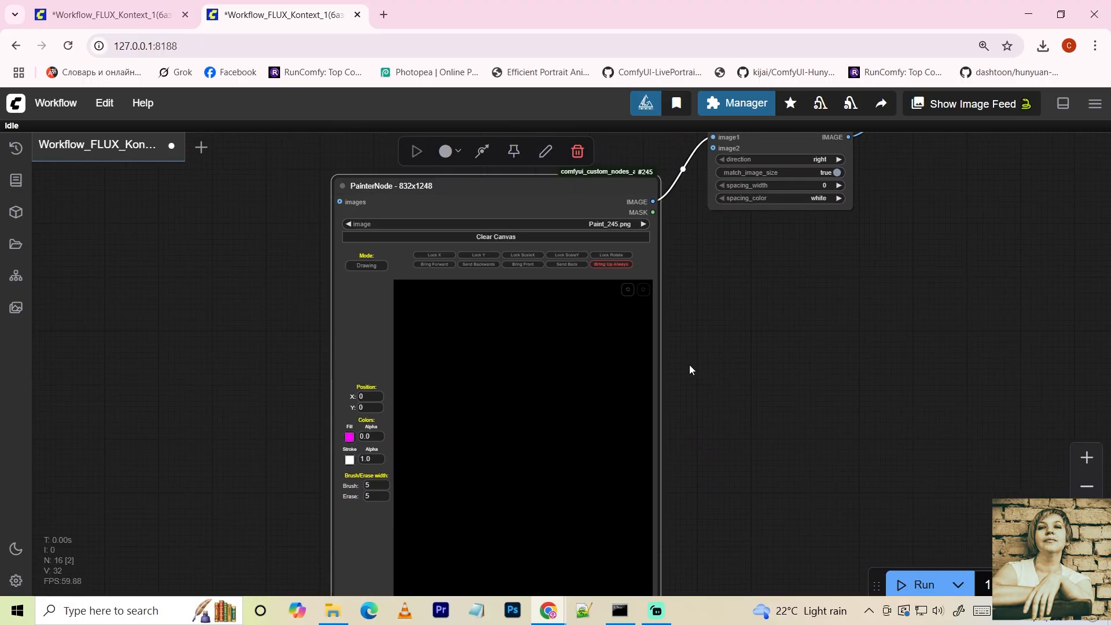
drag(691, 369, 713, 430)
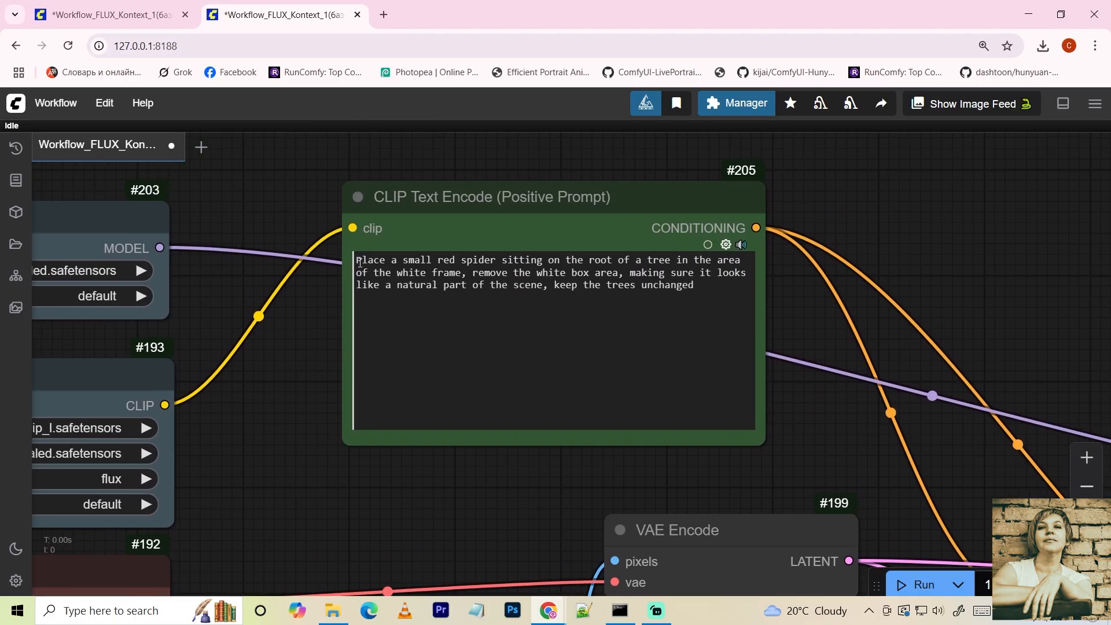
- Pan across the Workflow_FLUX_Kontext_3 workflow canvas
drag(357, 260, 461, 273)
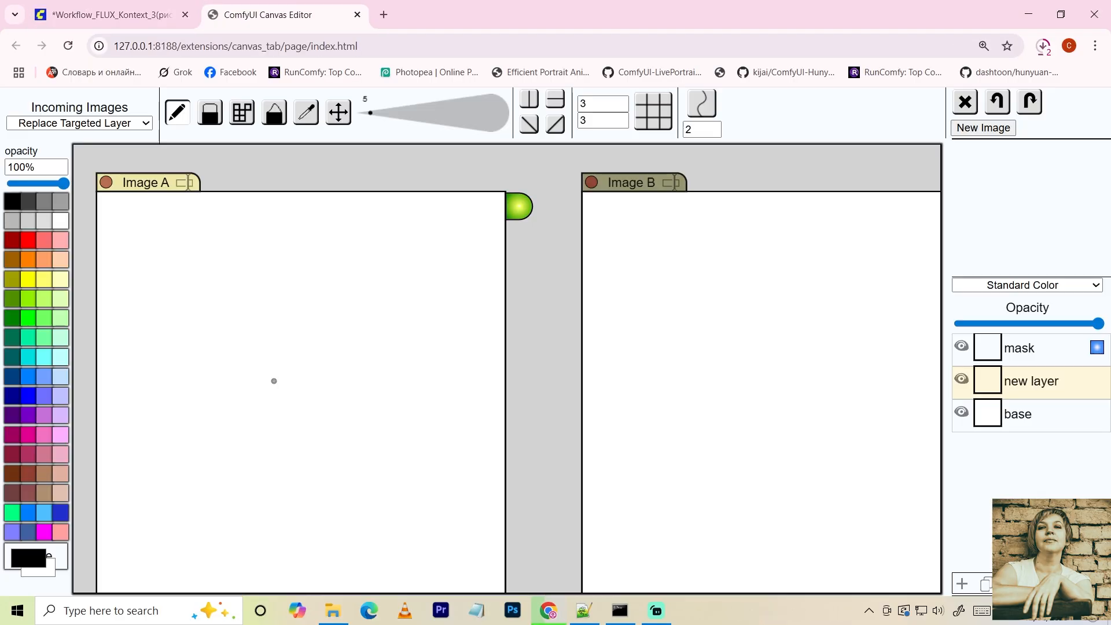
- Return to the Kontext_3 workflow tab and dismiss the Missing Models warning
click(106, 14)
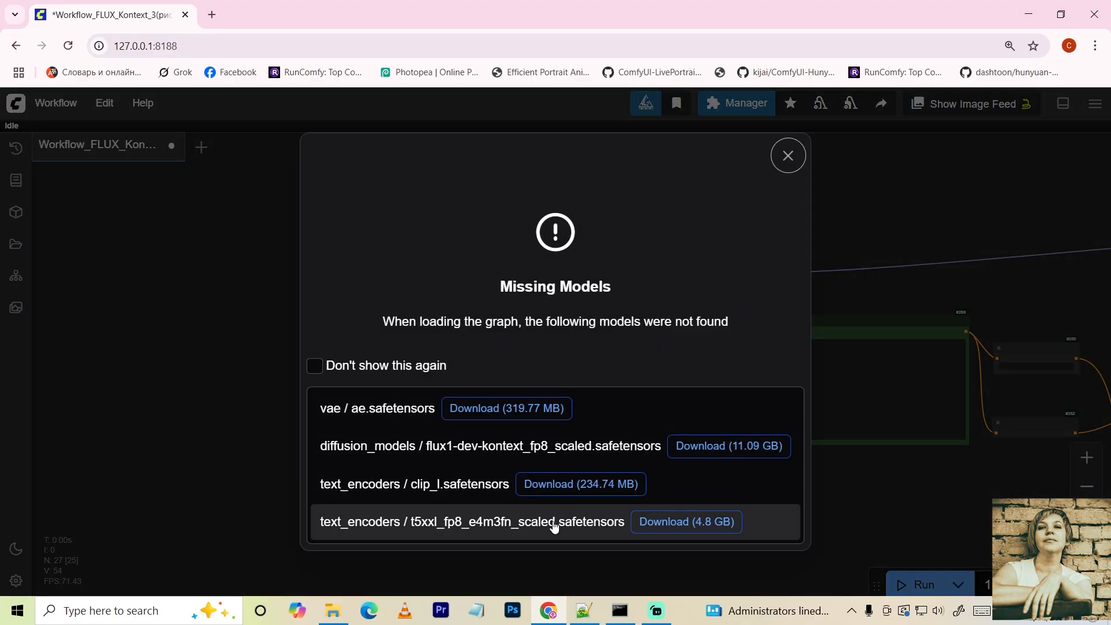
click(787, 156)
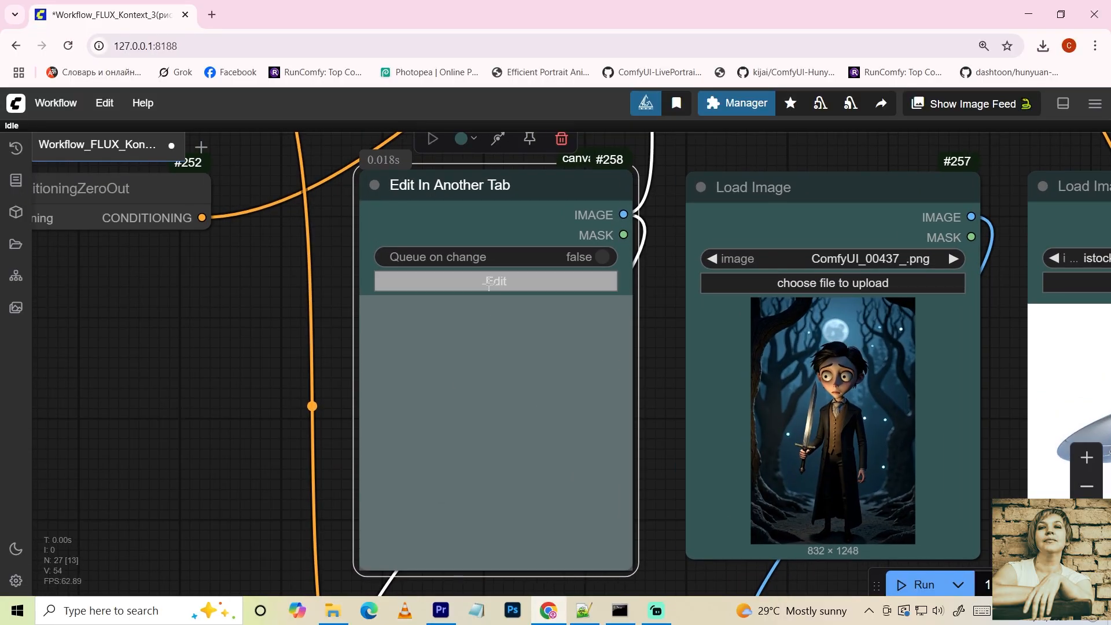
- Open the Canvas Editor and create a new blank image with red as drawing colour
click(495, 281)
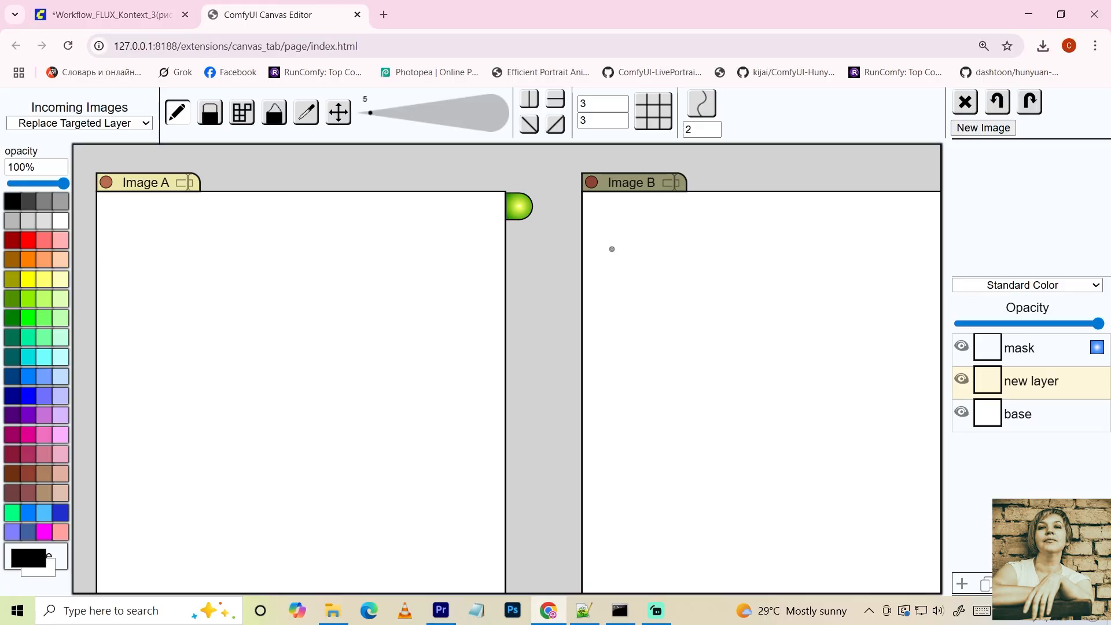
mouse_move(347, 352)
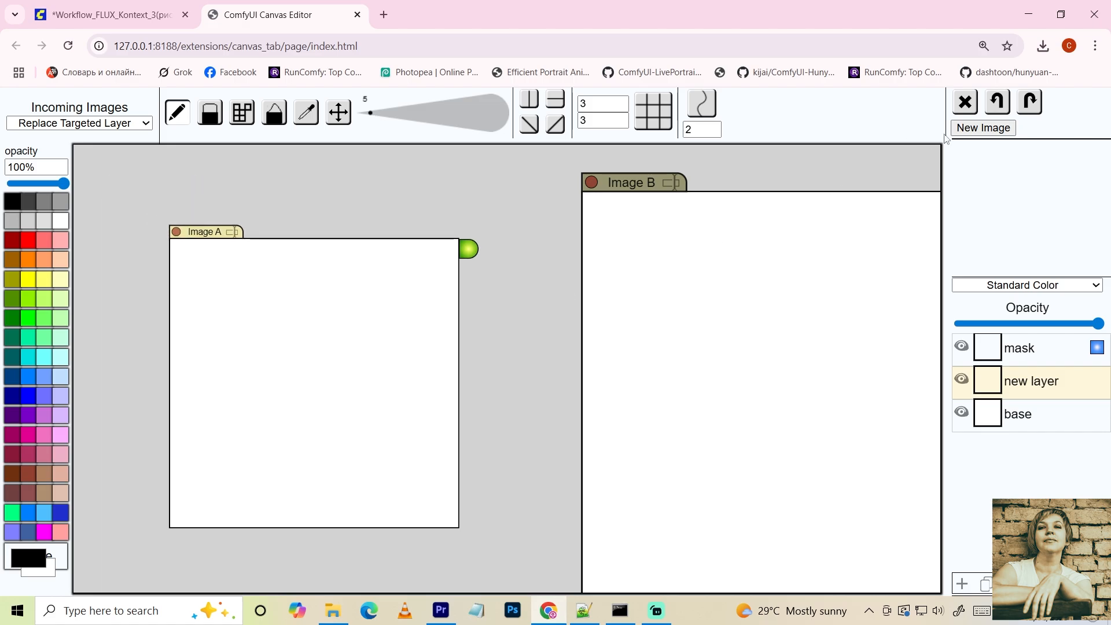
click(983, 128)
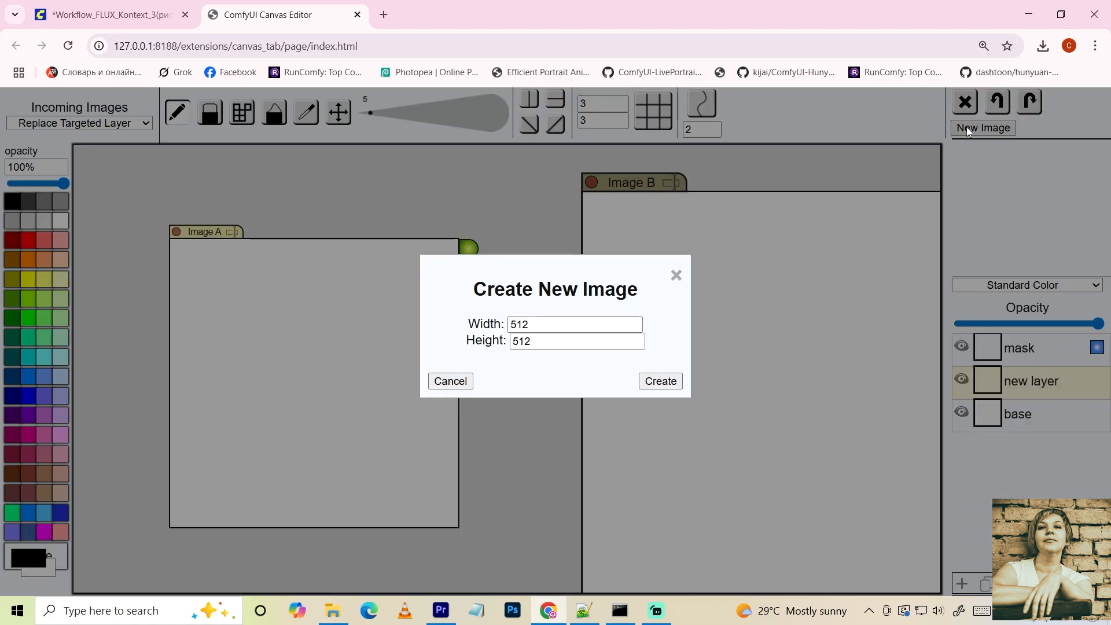
click(574, 324)
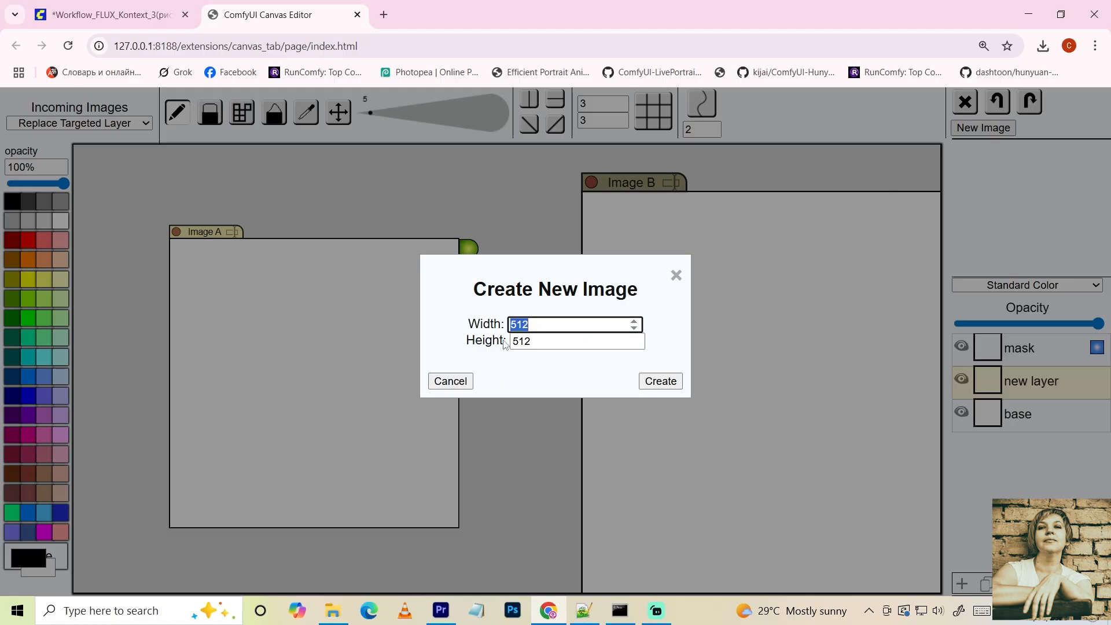
click(658, 381)
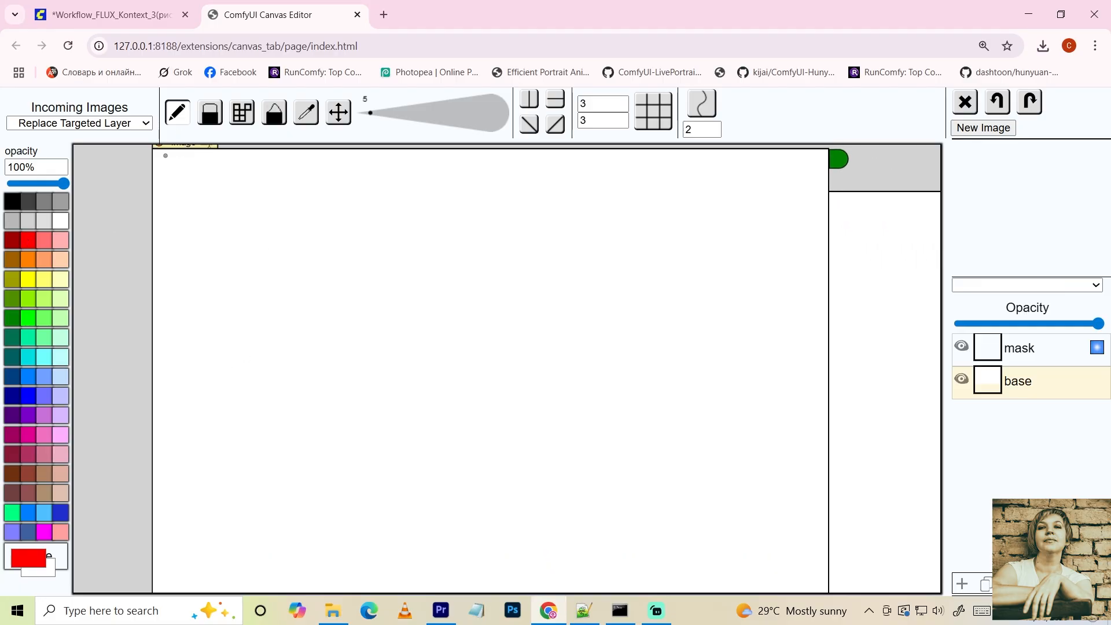
- Sketch a red border, blue saucer outline and green stick figure on the canvas
drag(165, 162, 331, 162)
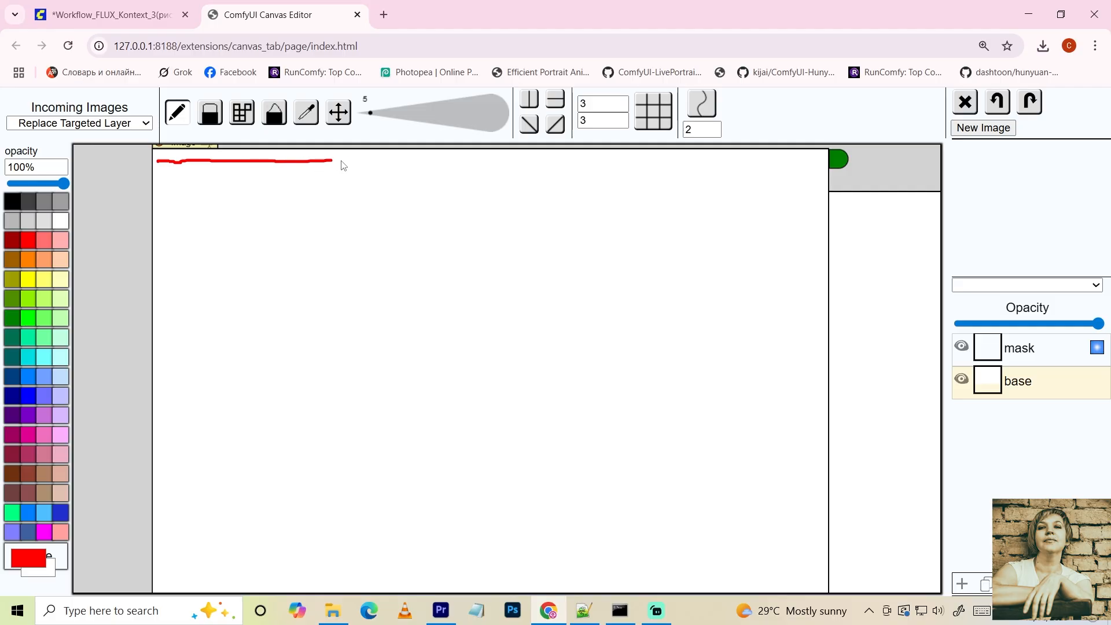
drag(332, 162, 828, 249)
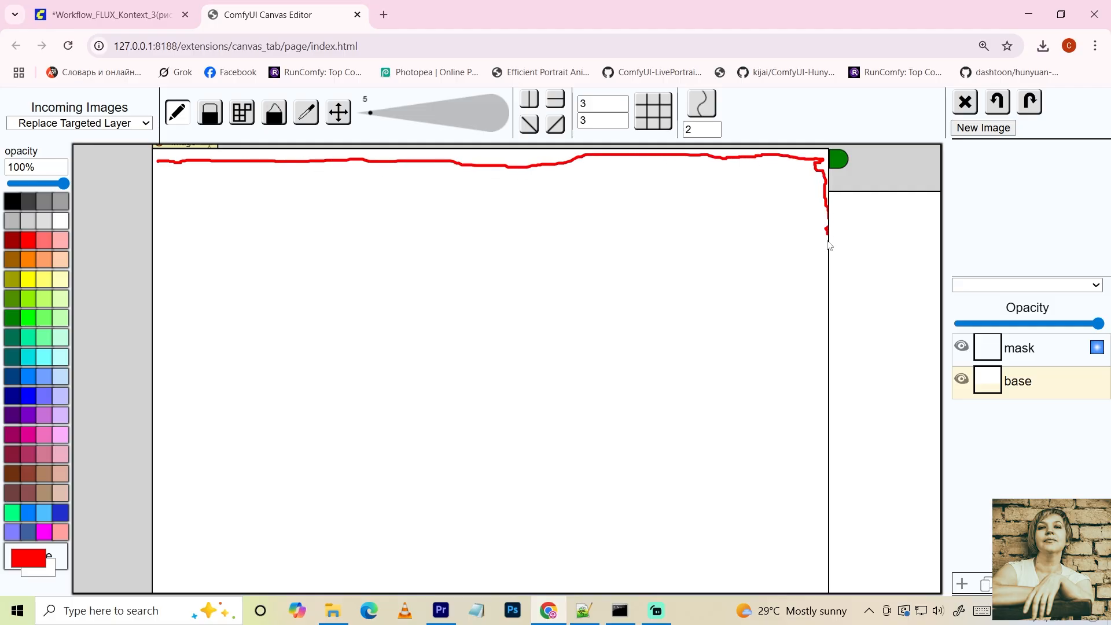
drag(829, 244, 199, 429)
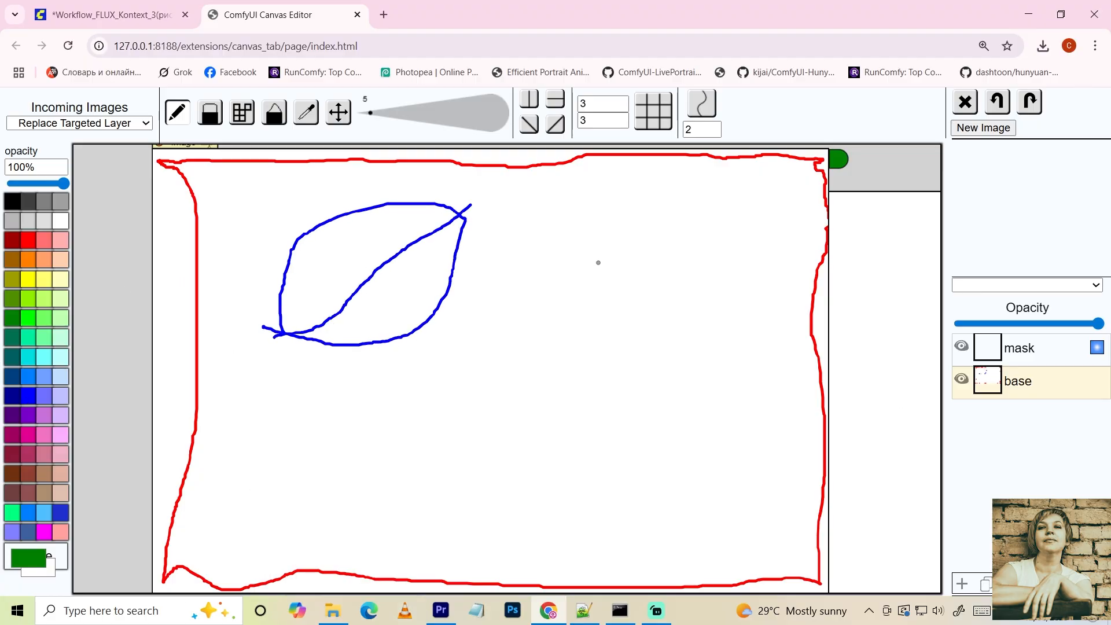
drag(619, 255, 619, 496)
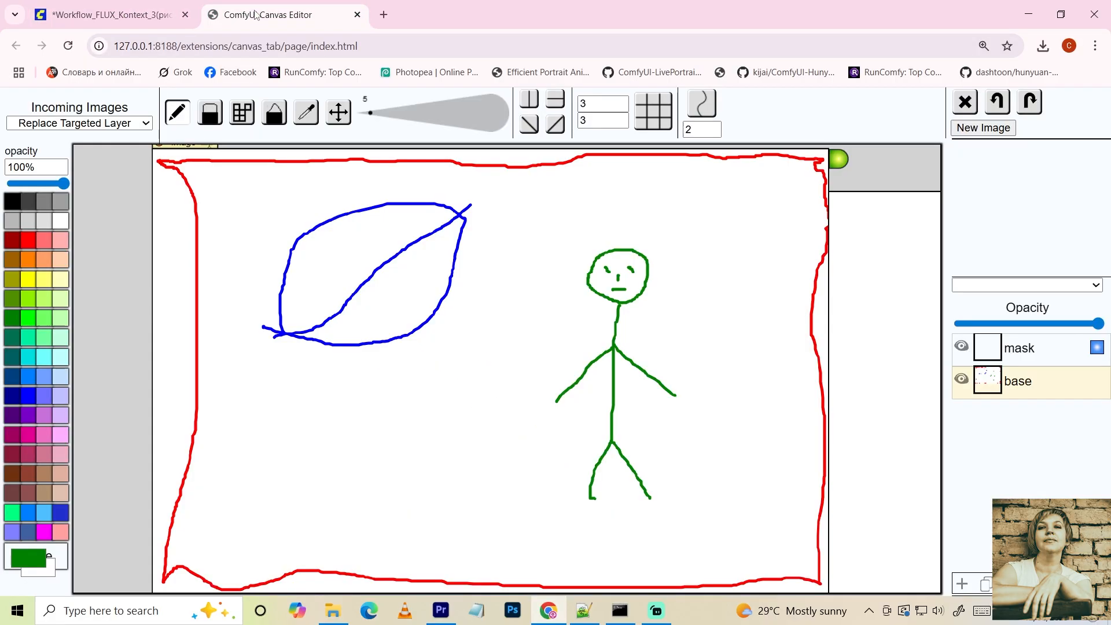
- Return to the ComfyUI_00623 workflow and confirm the Set_vae constant name
click(106, 14)
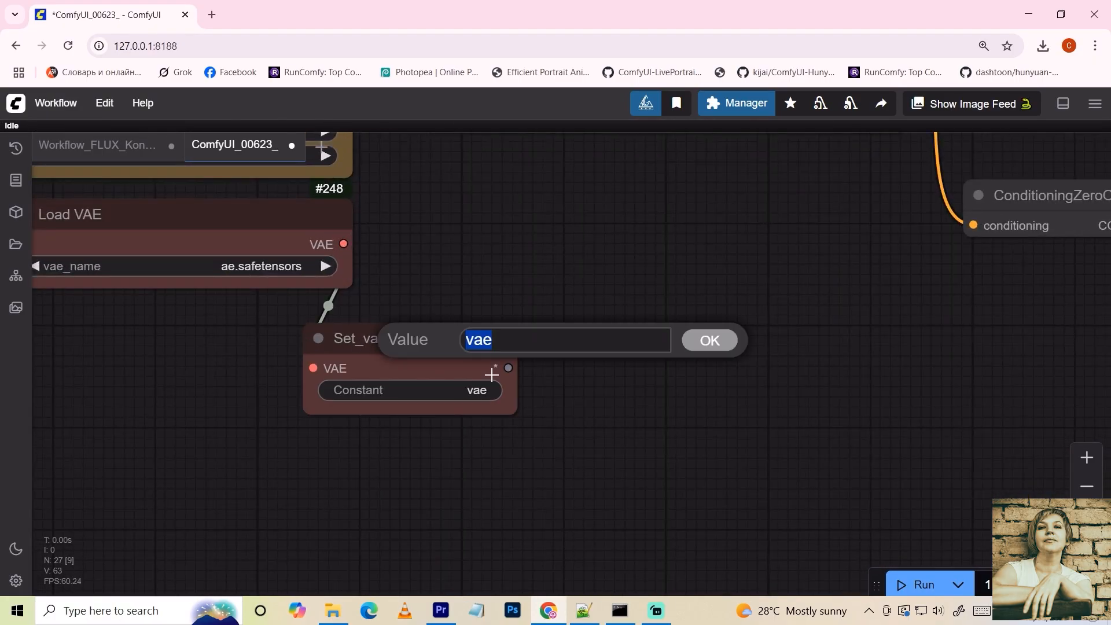
click(708, 341)
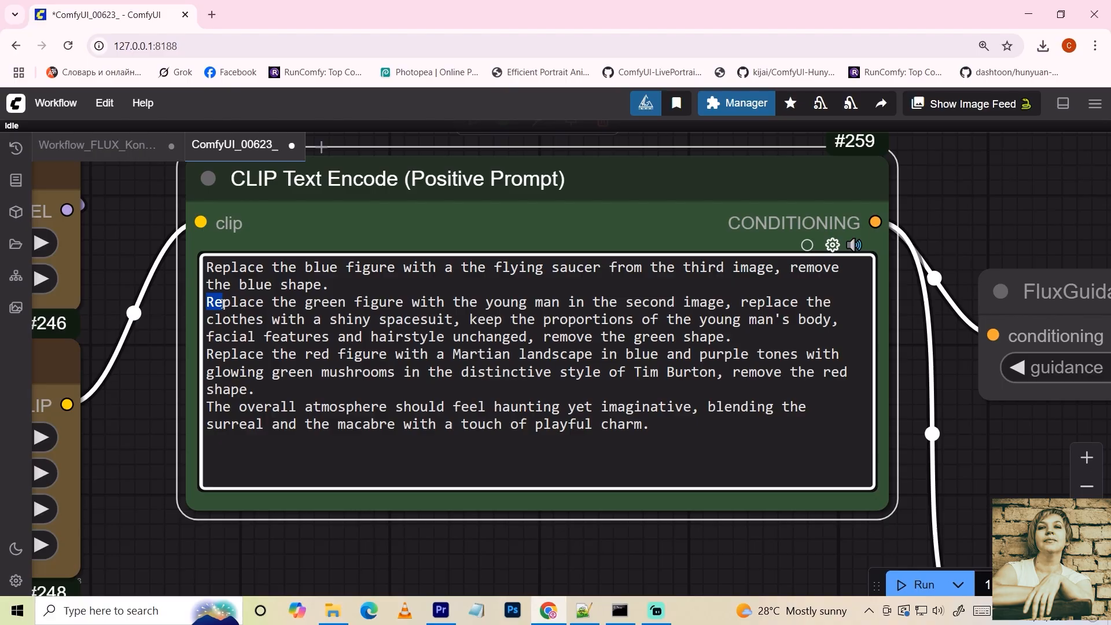
drag(220, 302, 291, 302)
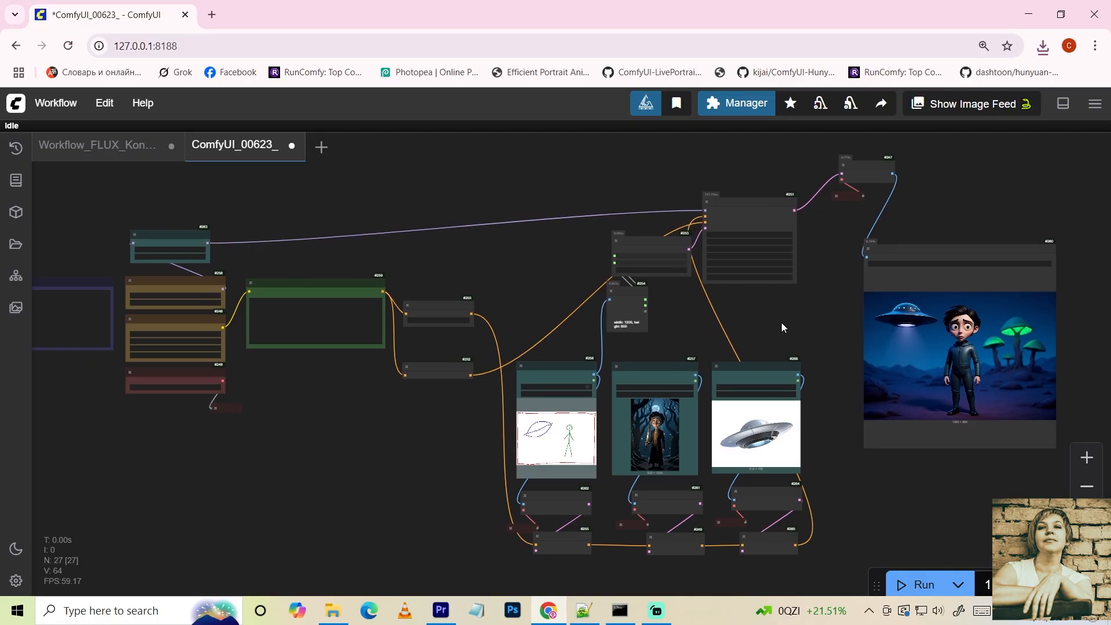
mouse_move(805, 411)
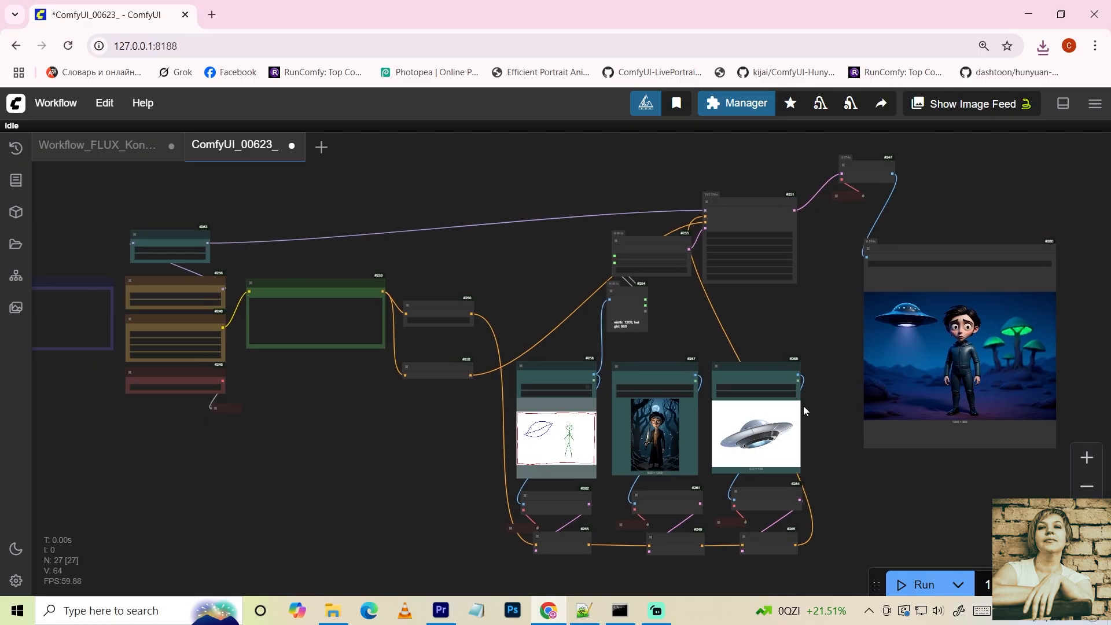